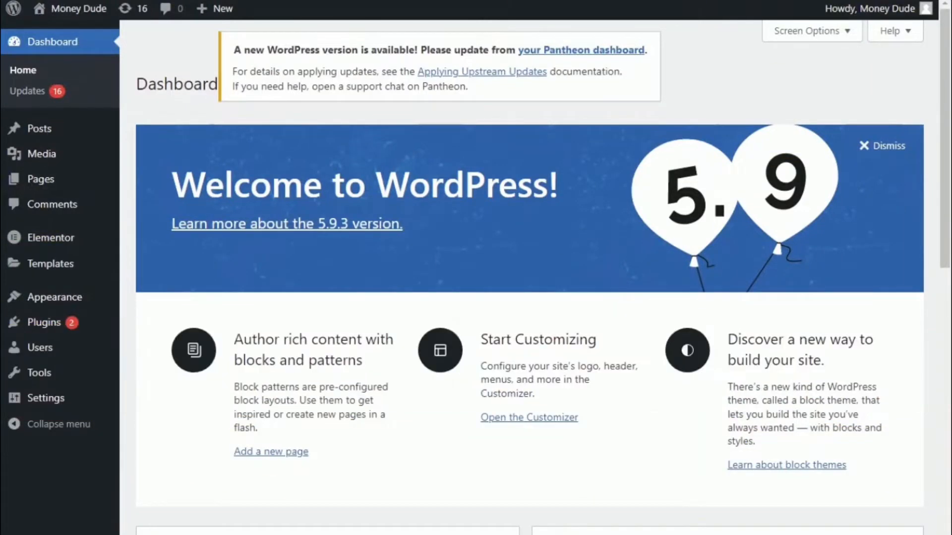
pyautogui.moveTo(40, 347)
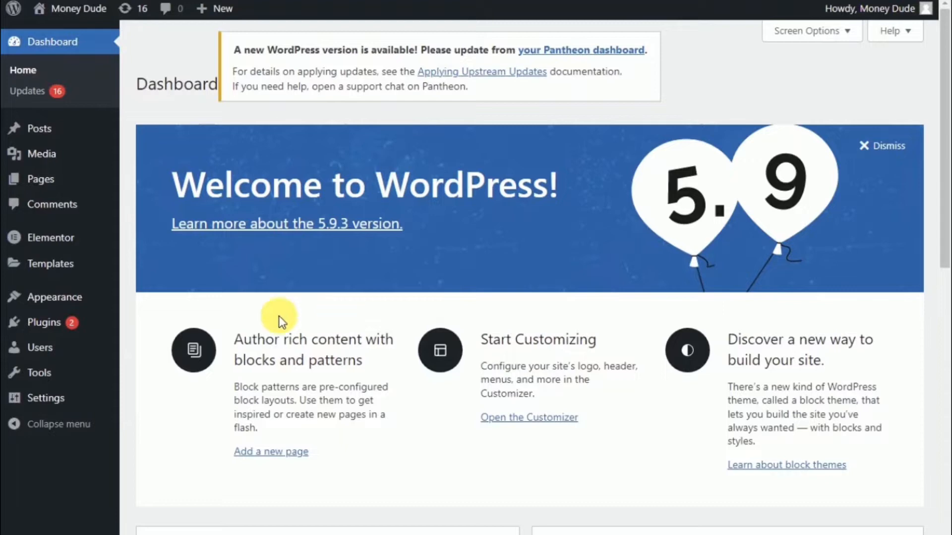
# Search the WordPress plugin directory for "Ninja Forms" from Add New Plugins
pyautogui.scroll(-3)
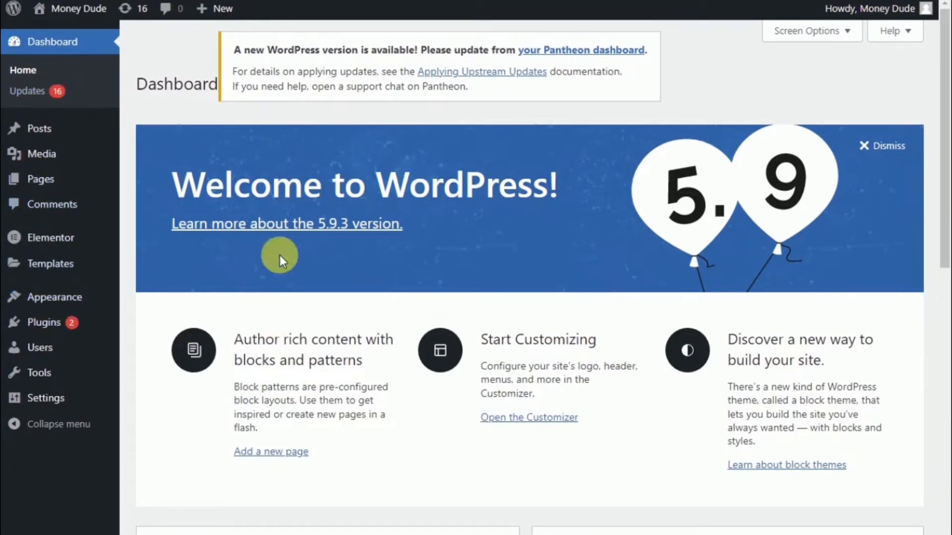
pyautogui.moveTo(51, 237)
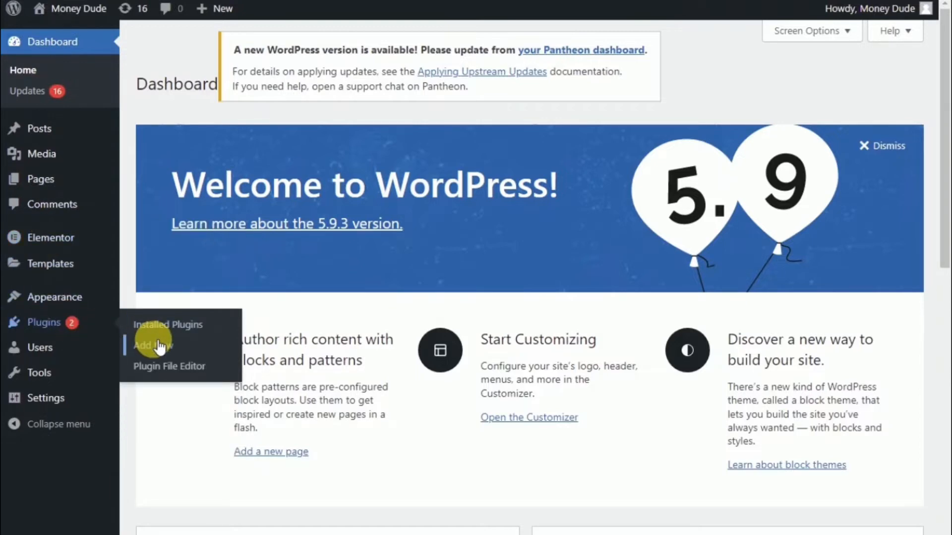
pyautogui.click(152, 345)
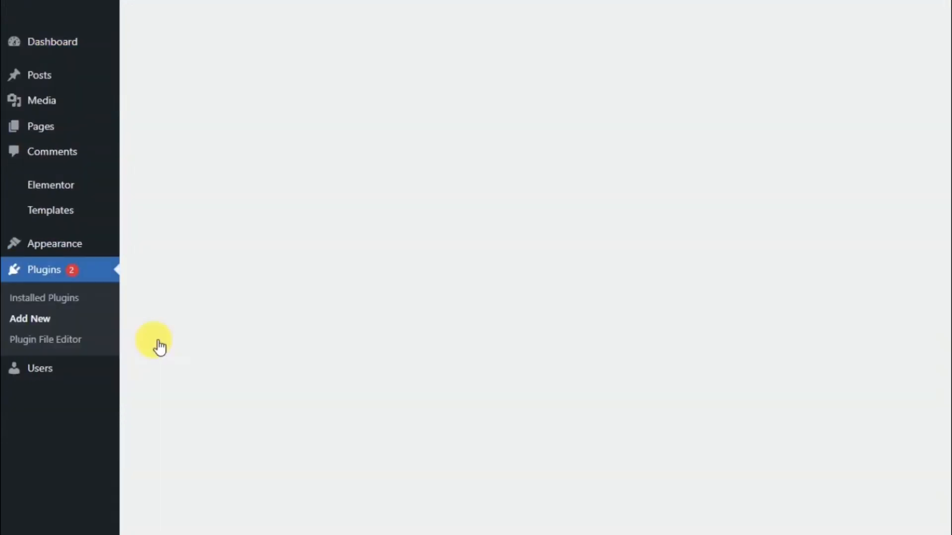
pyautogui.click(30, 318)
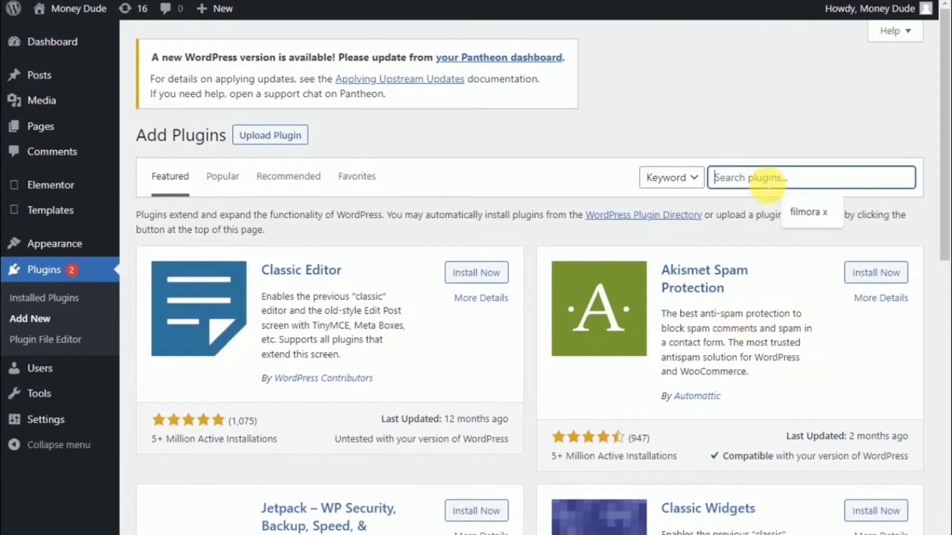
pyautogui.write('Ninja Forms')
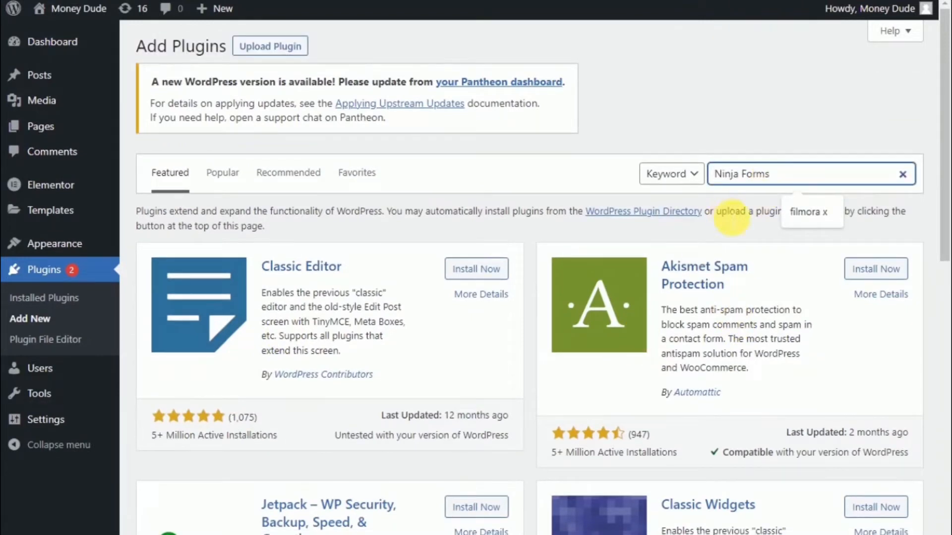
pyautogui.click(789, 174)
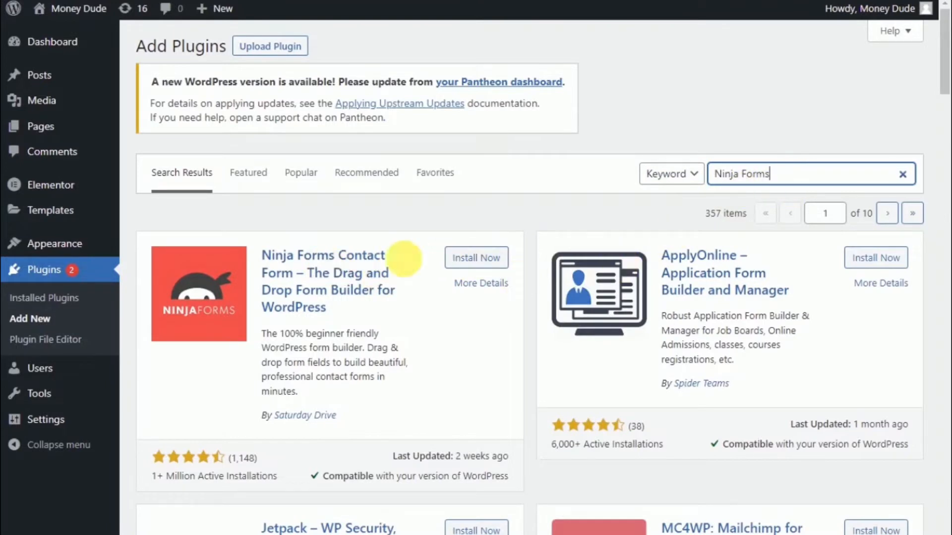
pyautogui.moveTo(395, 264)
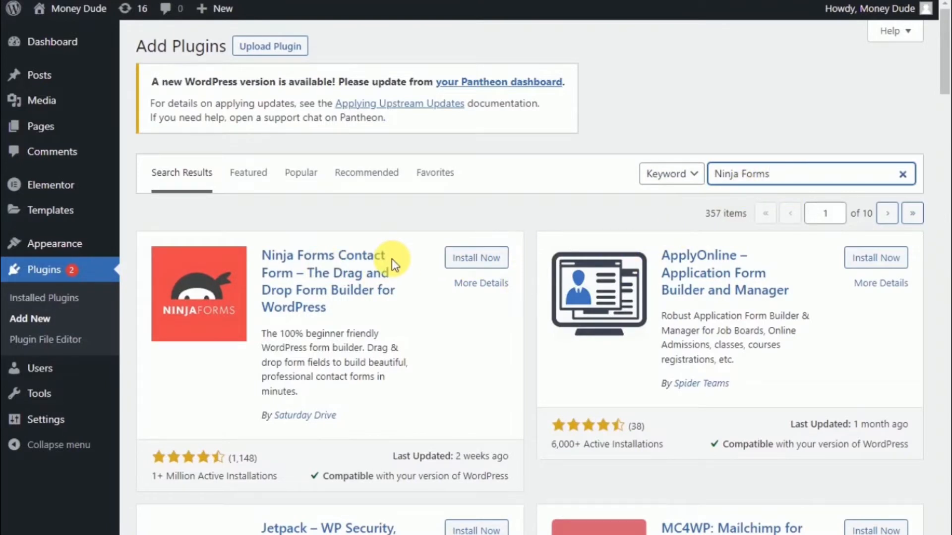
pyautogui.moveTo(281, 255)
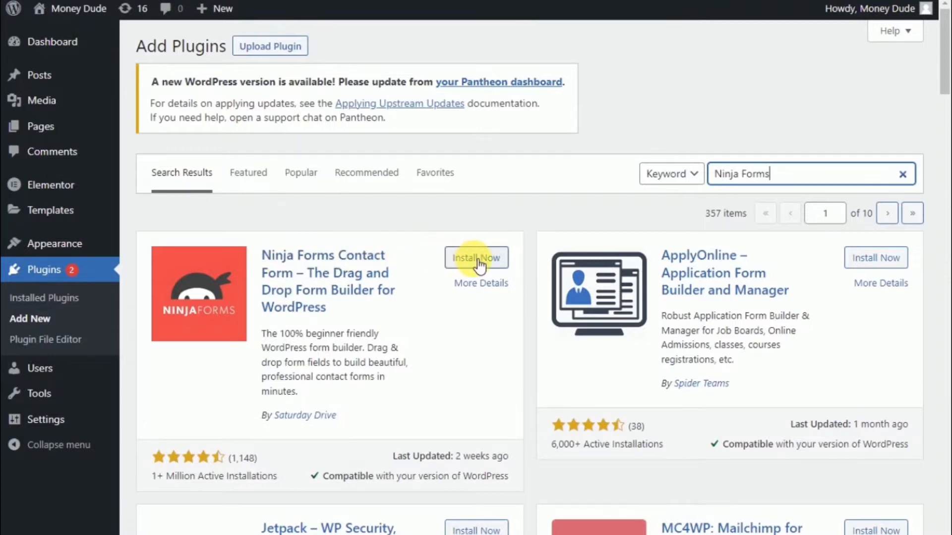
# Install and activate the Ninja Forms Contact Form plugin
pyautogui.click(476, 257)
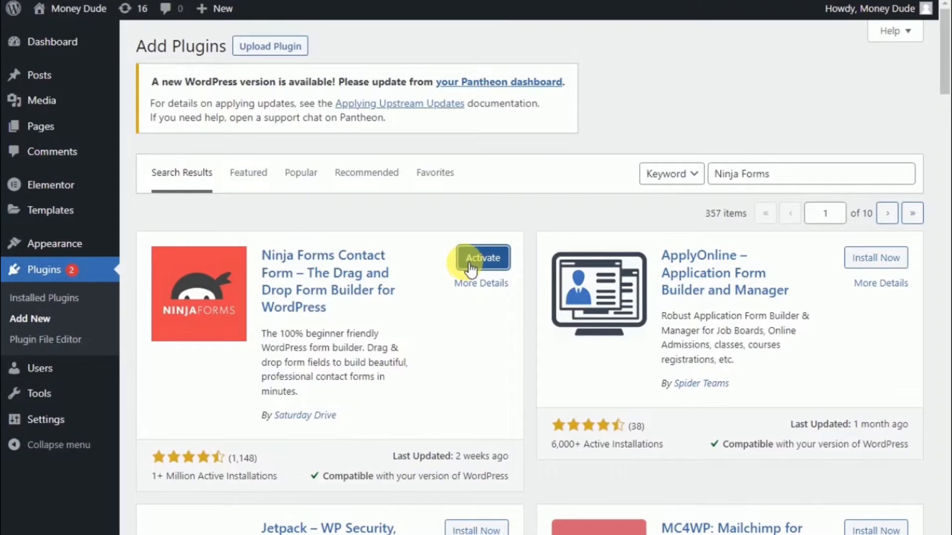
pyautogui.click(481, 257)
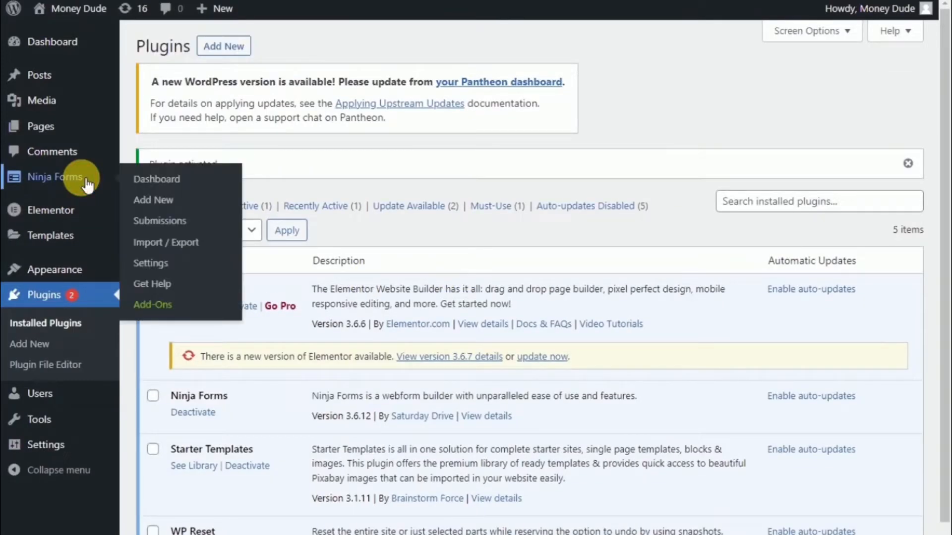
# Show the Ninja Forms dashboard listing the Contact Me form and its shortcode
pyautogui.click(54, 177)
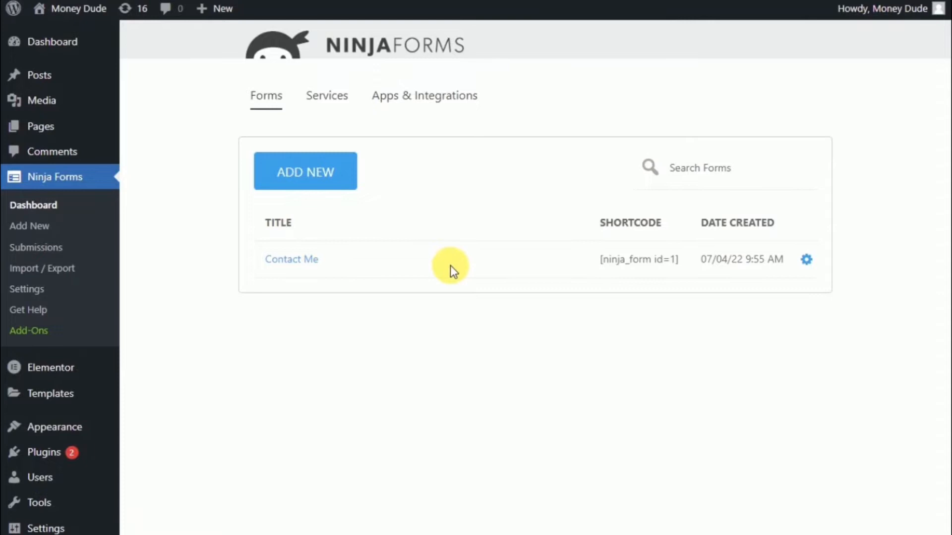
pyautogui.moveTo(452, 287)
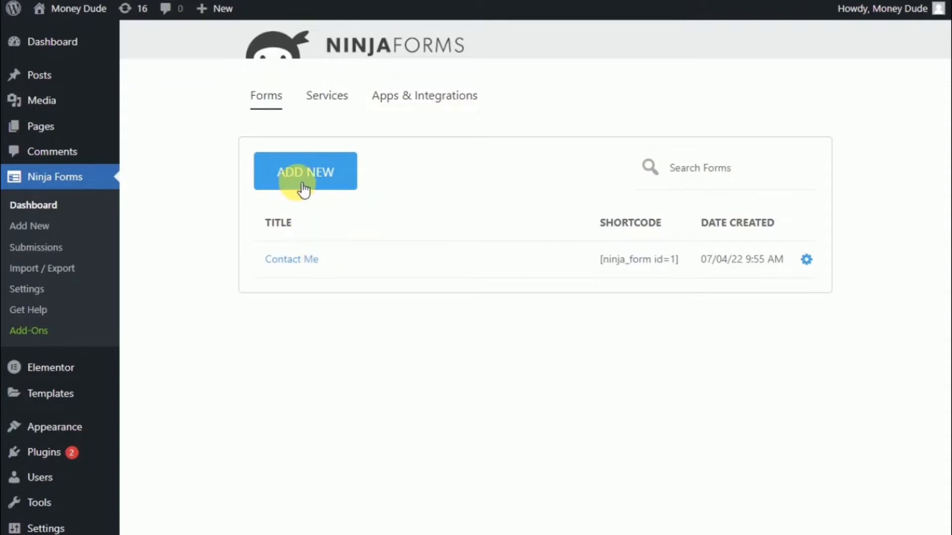
pyautogui.moveTo(311, 267)
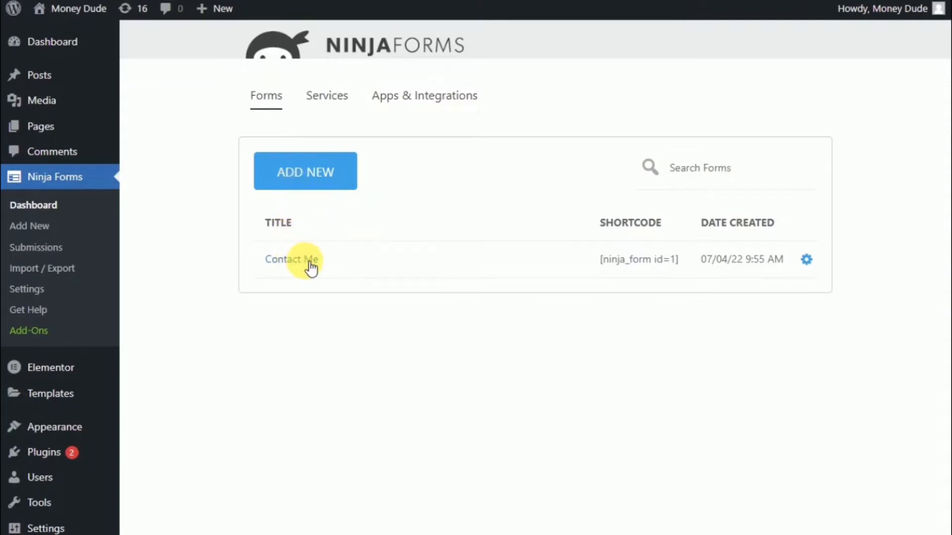
pyautogui.moveTo(294, 266)
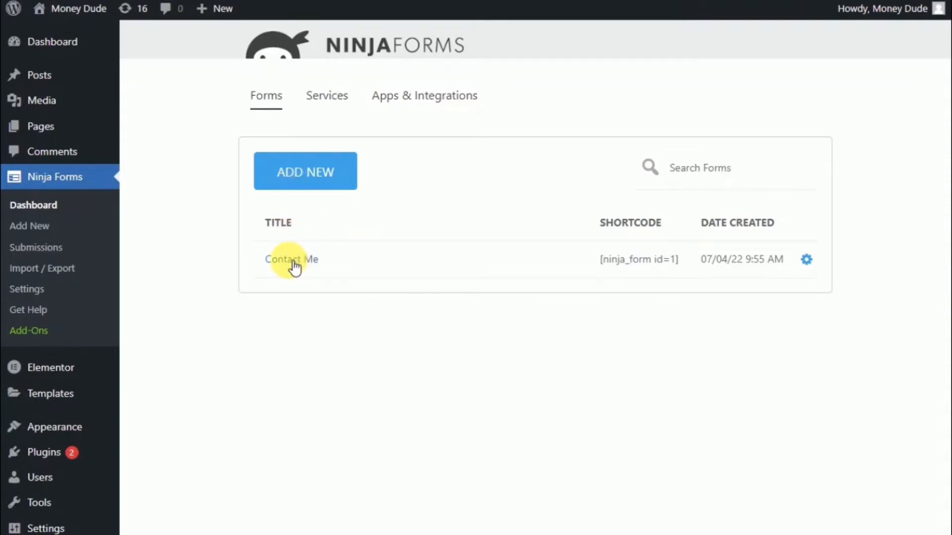
pyautogui.moveTo(302, 267)
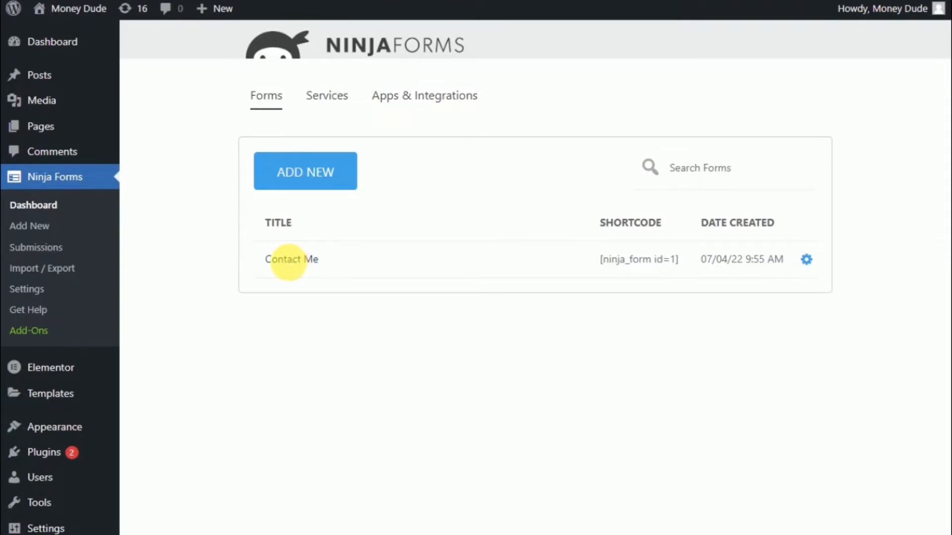
# Edit the Contact Me form in the builder and show the Message field's settings
pyautogui.click(291, 259)
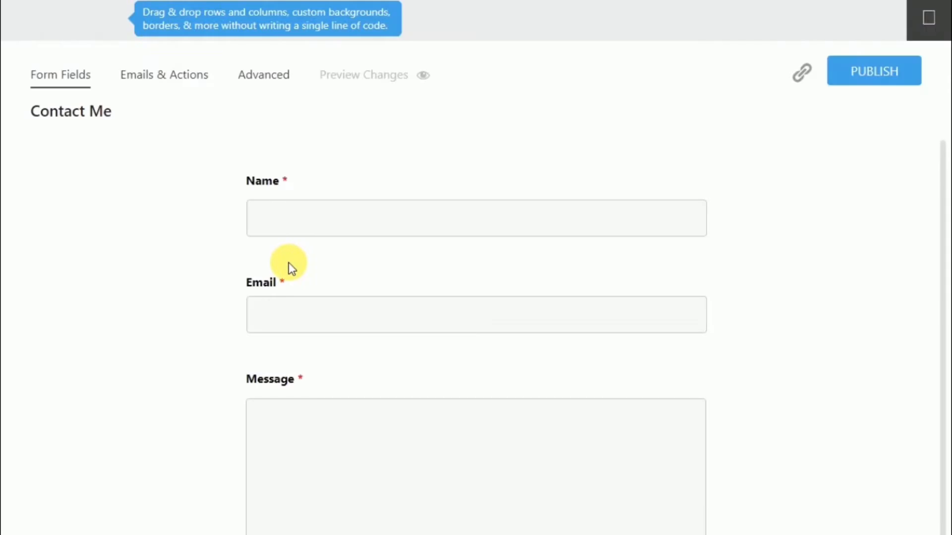
pyautogui.moveTo(364, 203)
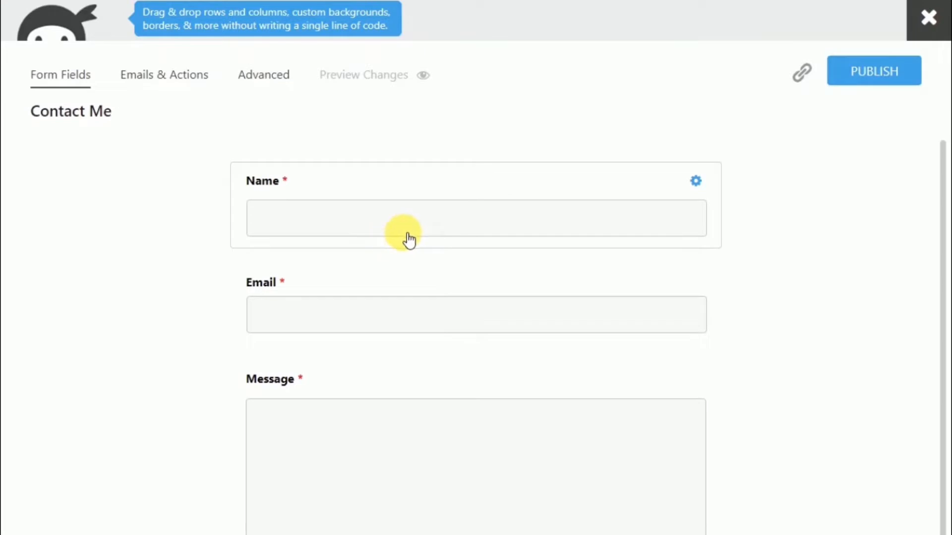
pyautogui.moveTo(398, 230)
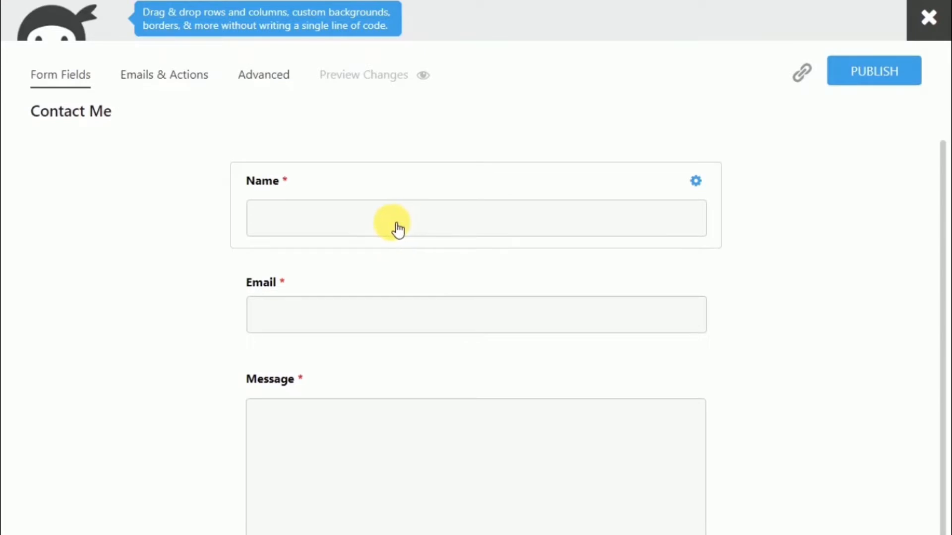
pyautogui.moveTo(394, 227); pyautogui.dragTo(304, 182)
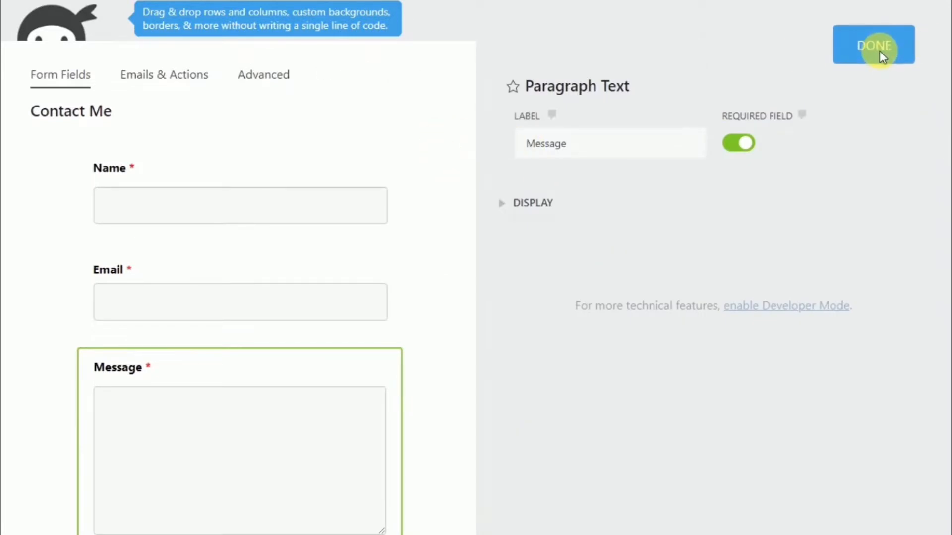
# Review the Name field's settings, keep it required, check its display placeholder, and confirm
pyautogui.click(873, 45)
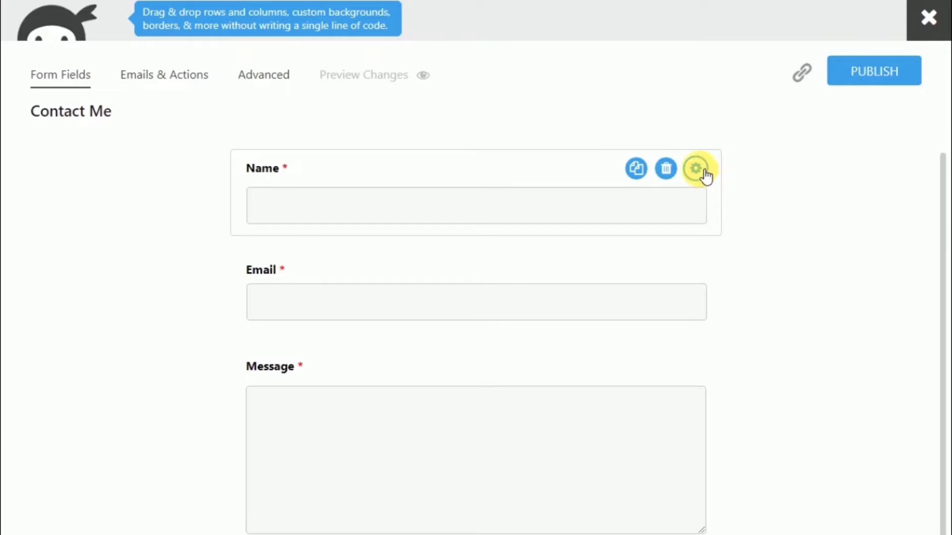
pyautogui.click(695, 168)
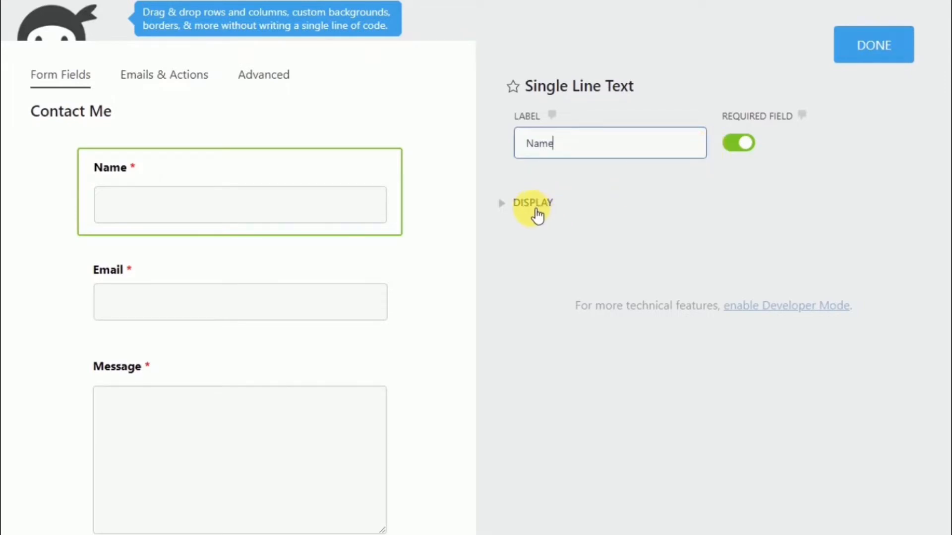
pyautogui.click(739, 143)
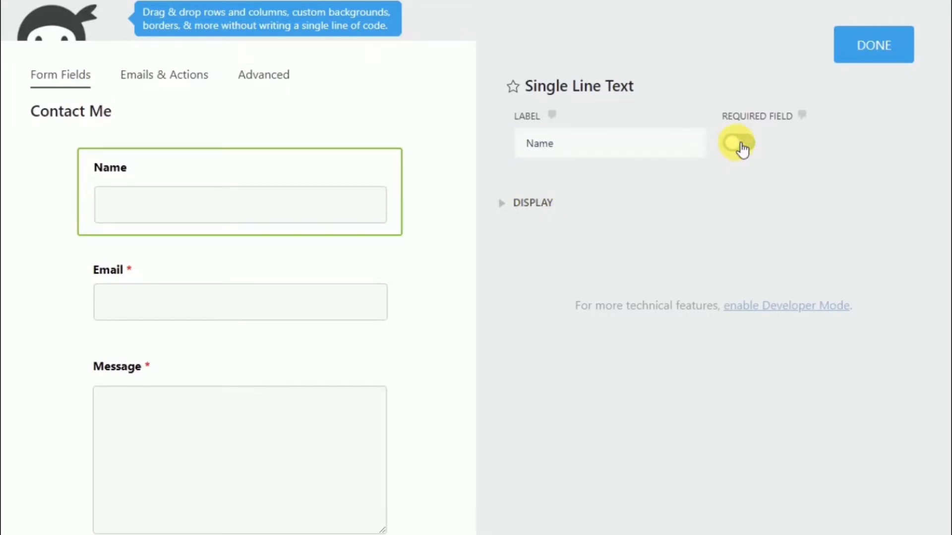
pyautogui.click(737, 143)
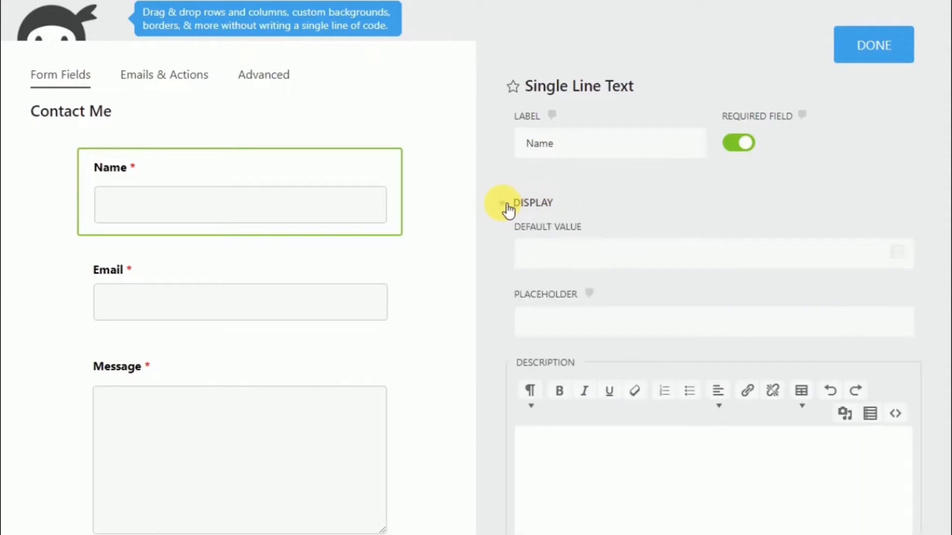
pyautogui.click(713, 254)
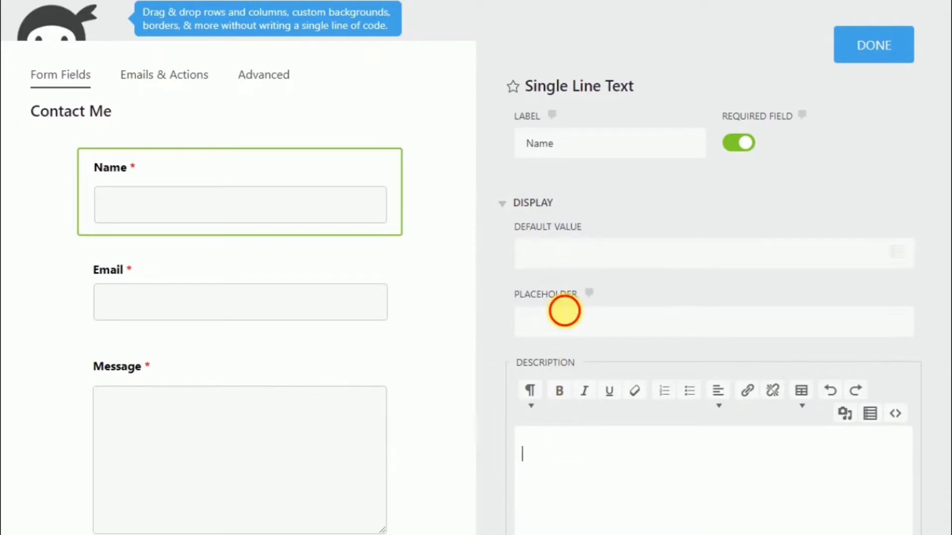
pyautogui.click(562, 322)
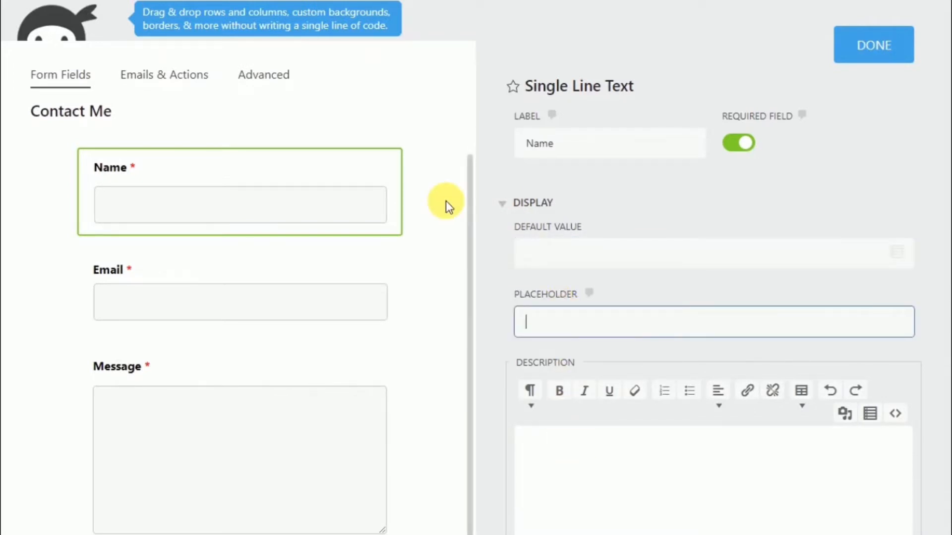
pyautogui.moveTo(868, 72)
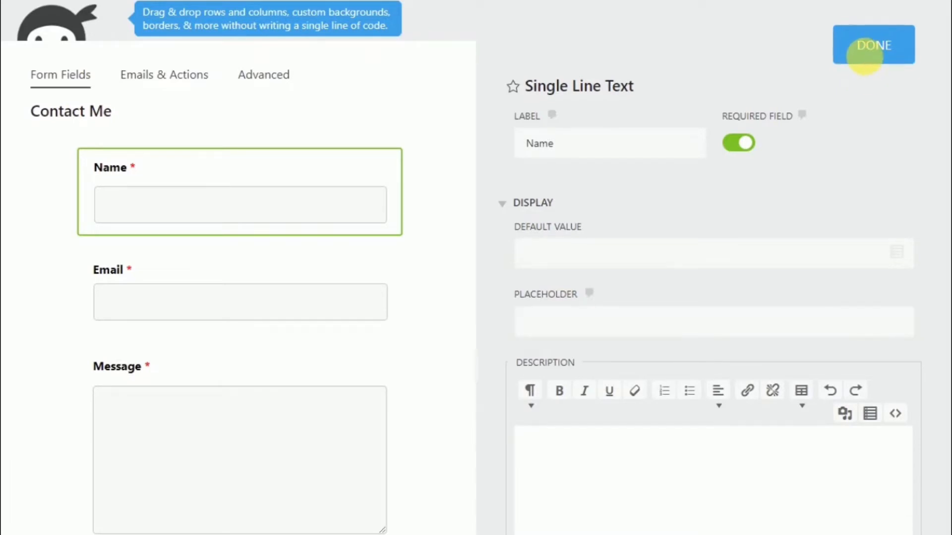
pyautogui.click(873, 45)
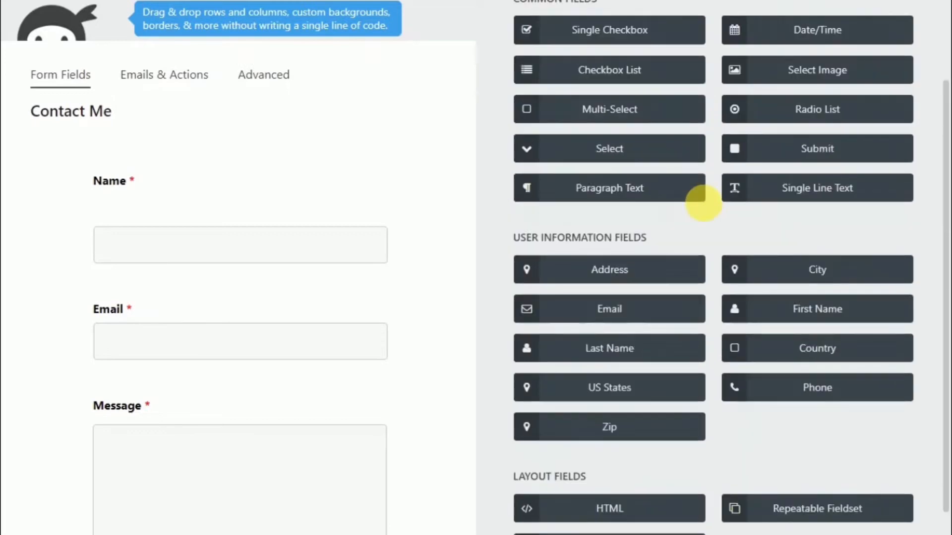
# Add a Phone field between Email and Message from the Add Fields panel
pyautogui.scroll(-3)
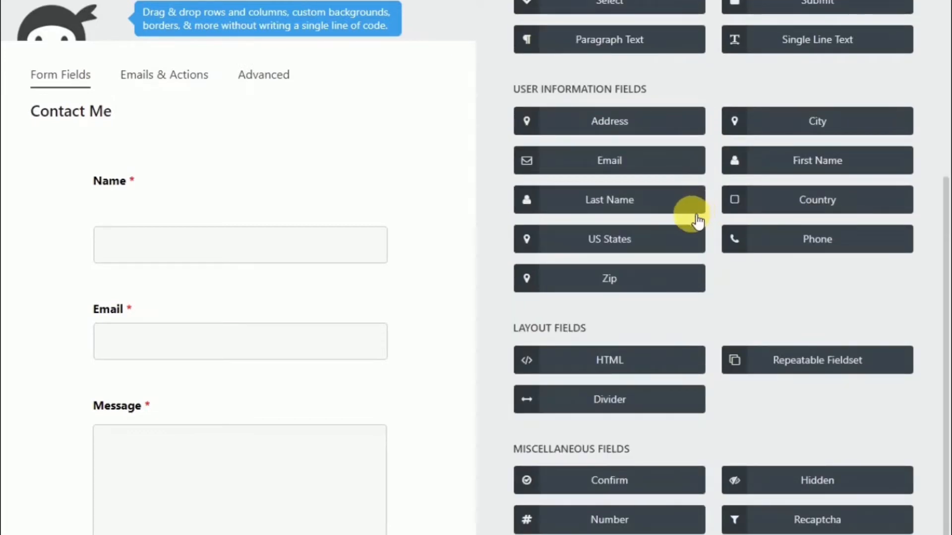
pyautogui.scroll(-3)
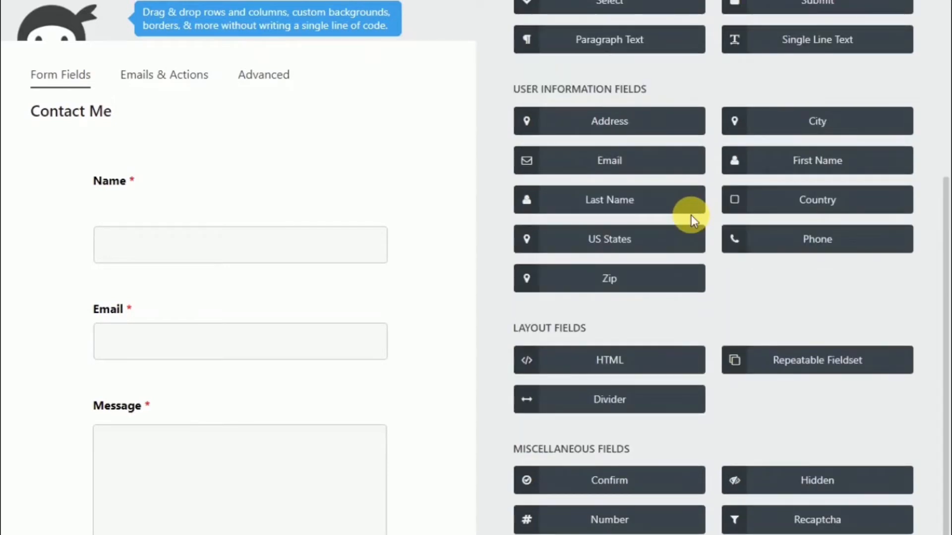
pyautogui.moveTo(671, 239)
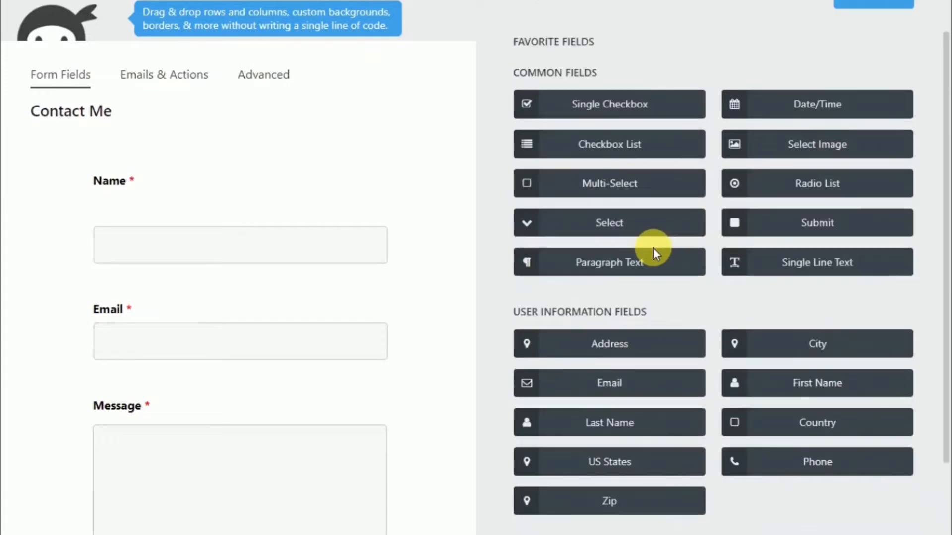
pyautogui.scroll(-3)
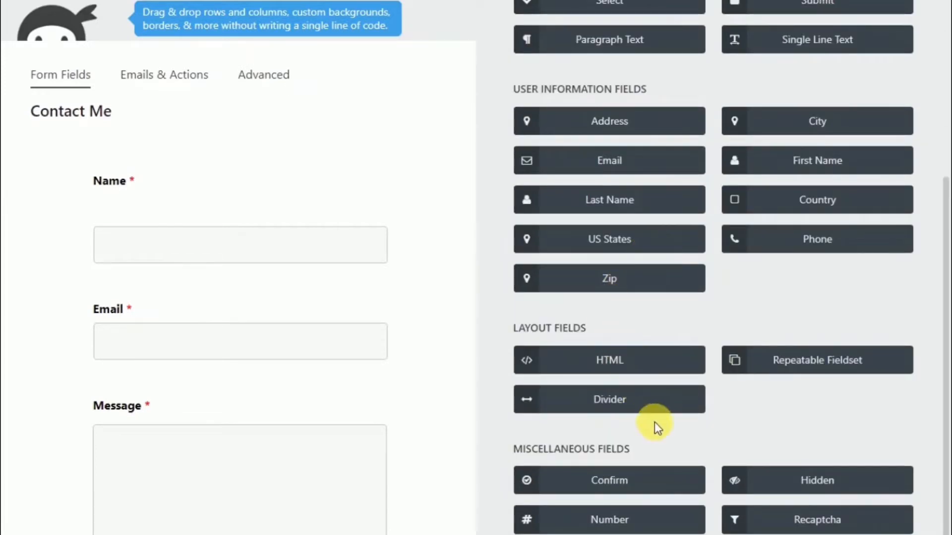
pyautogui.moveTo(531, 352)
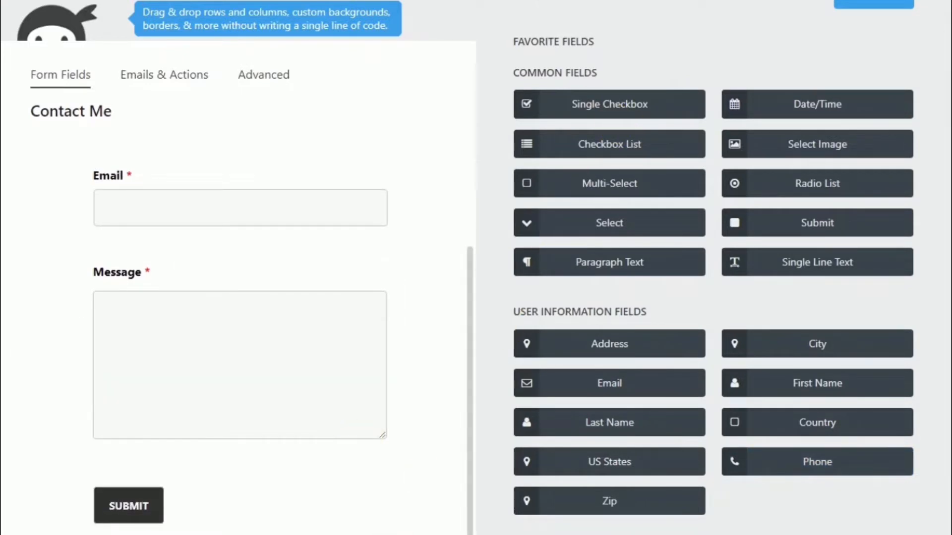
pyautogui.moveTo(817, 462); pyautogui.dragTo(243, 154)
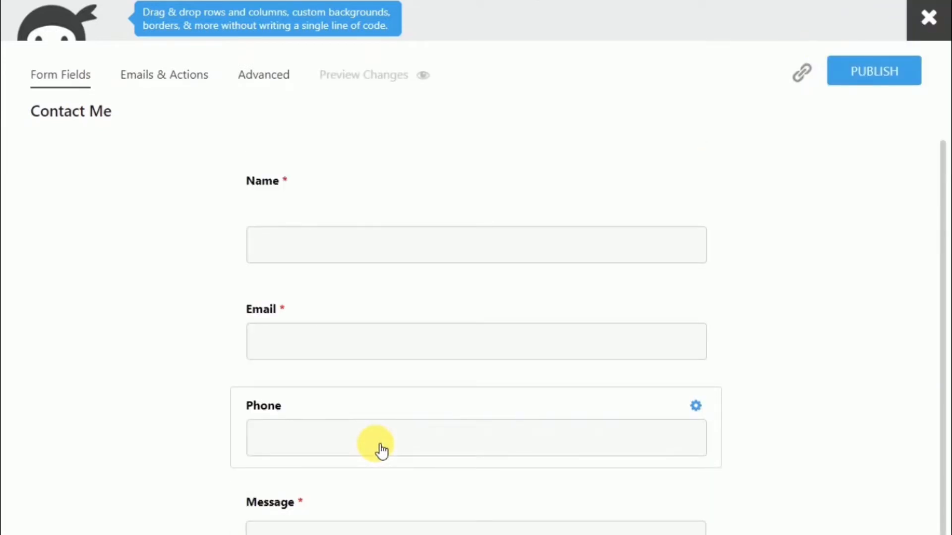
# Make the new Phone field required and confirm its settings
pyautogui.scroll(-3)
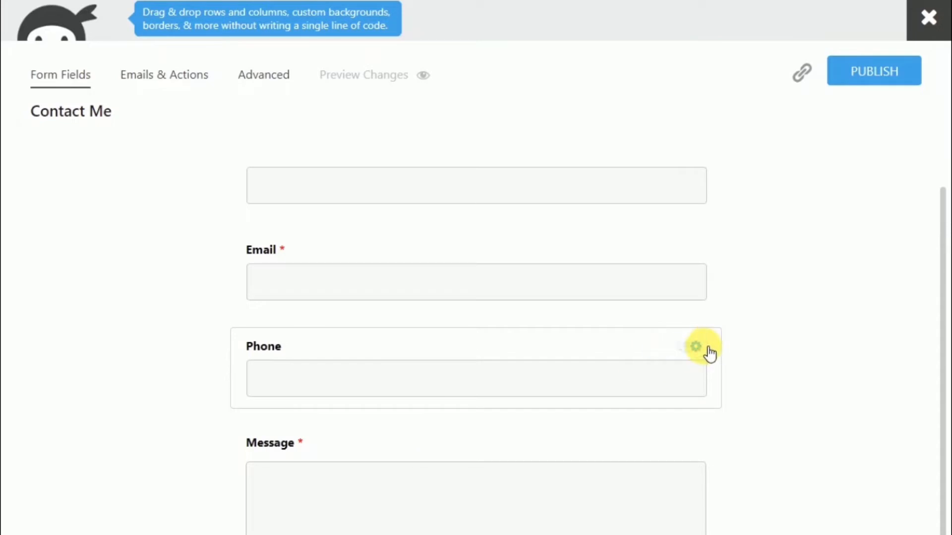
pyautogui.click(695, 347)
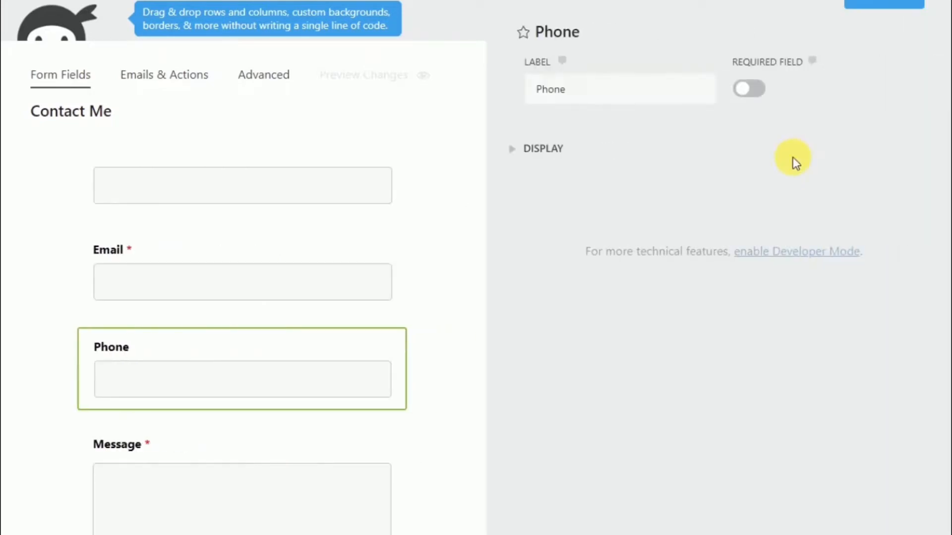
pyautogui.click(749, 88)
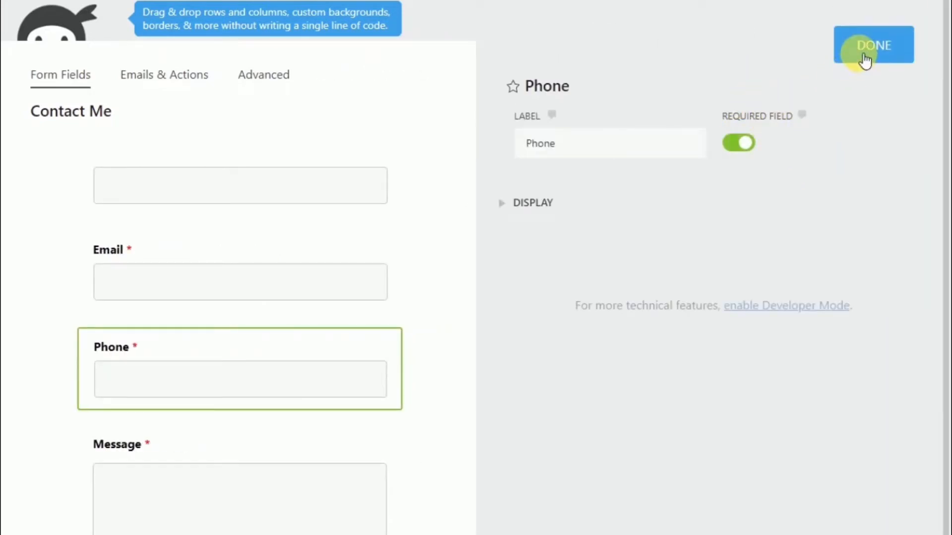
pyautogui.click(873, 44)
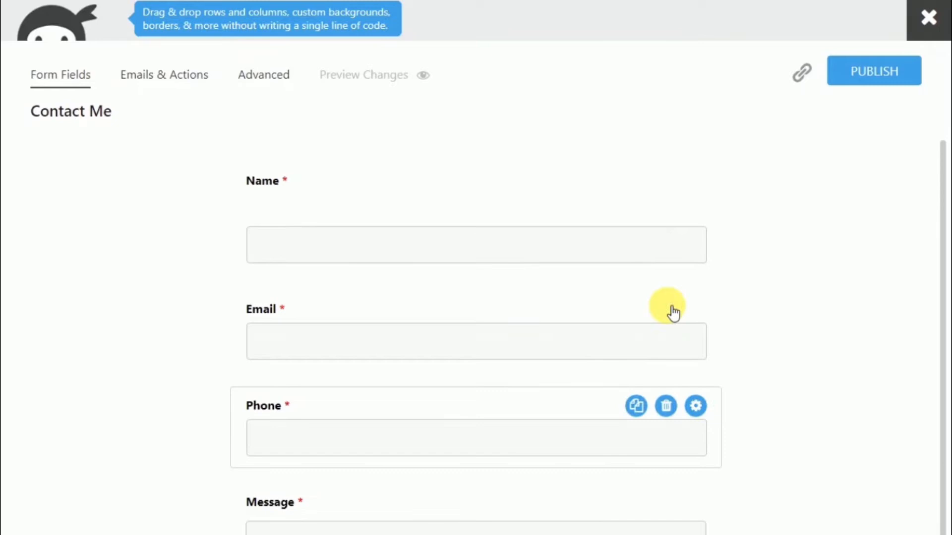
# Publish the updated Contact Me form and show its Emails & Actions list
pyautogui.click(873, 70)
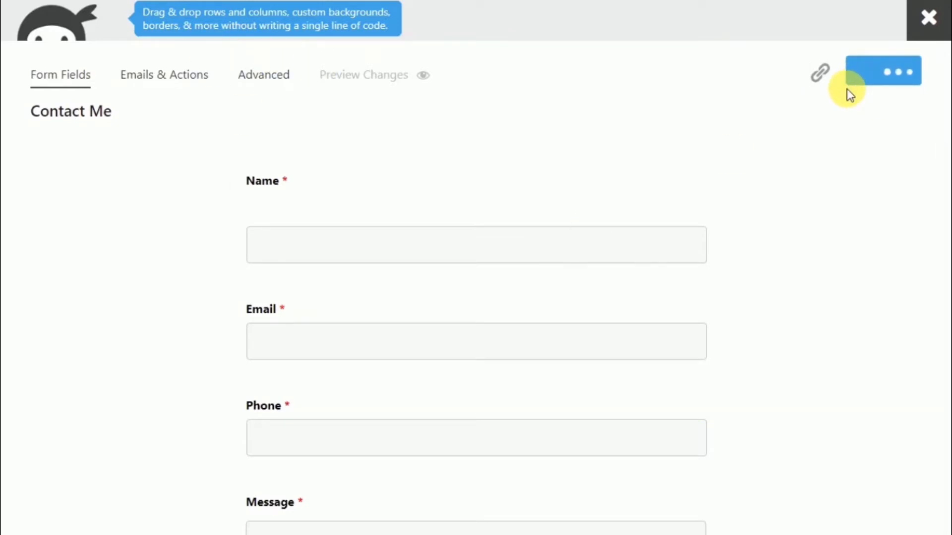
pyautogui.click(882, 71)
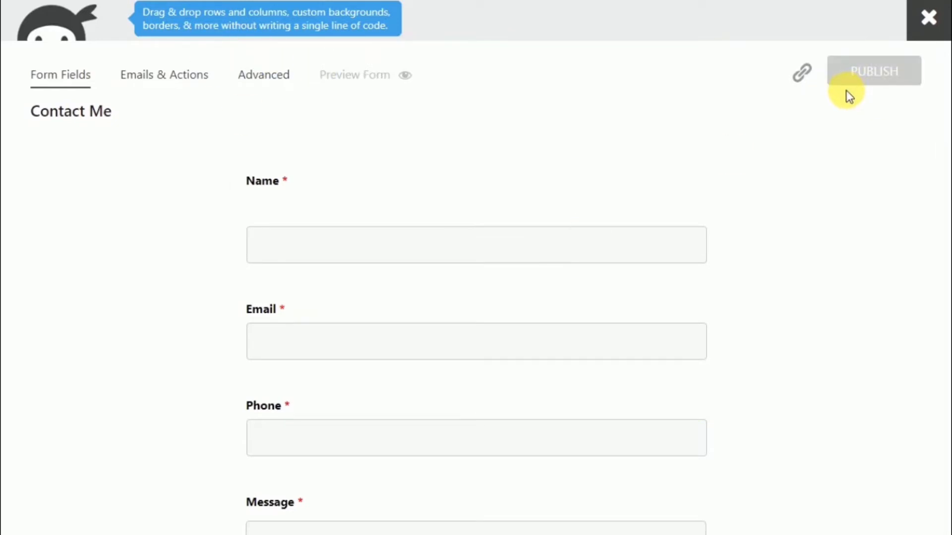
pyautogui.scroll(-3)
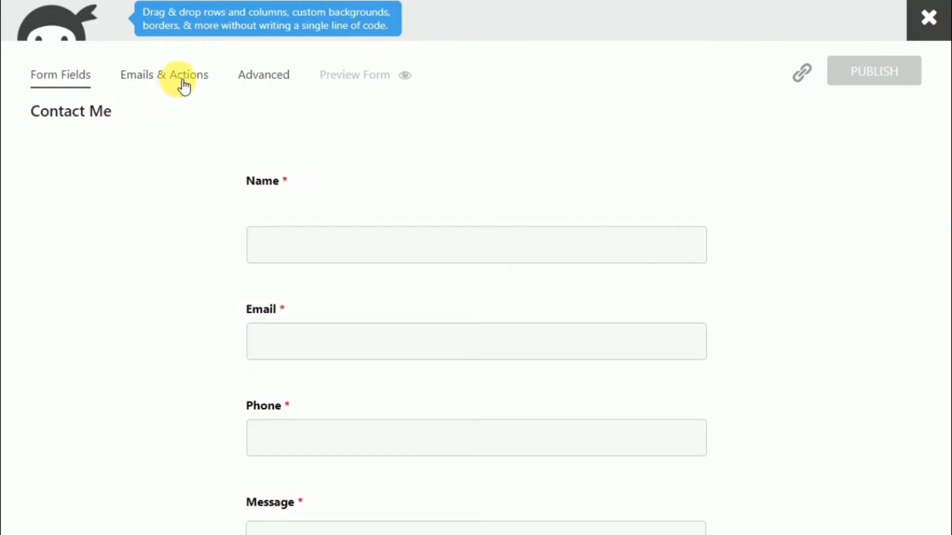
pyautogui.click(164, 75)
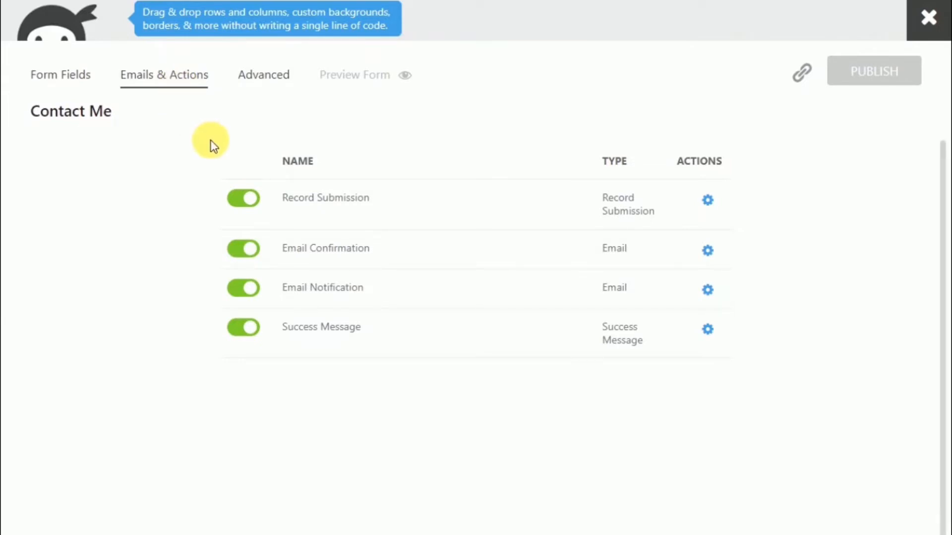
pyautogui.moveTo(310, 206)
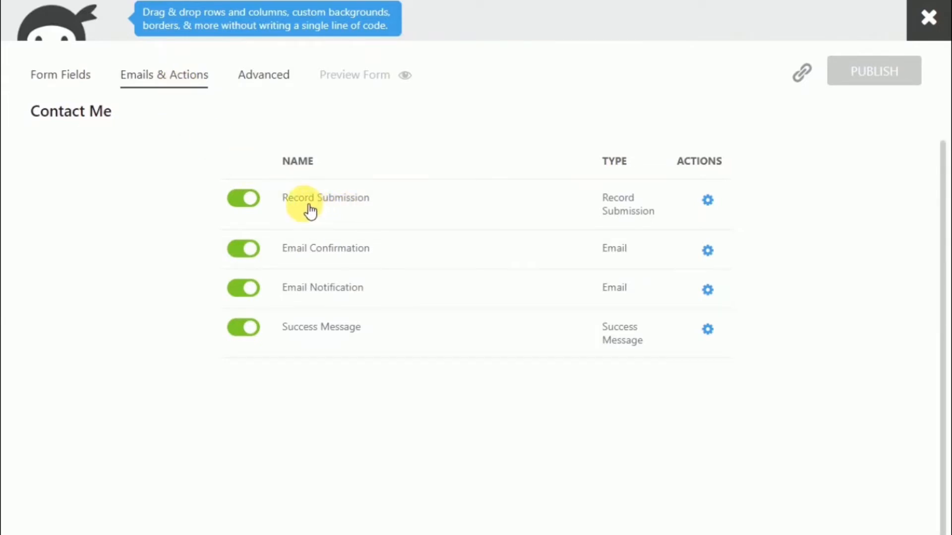
pyautogui.moveTo(336, 252)
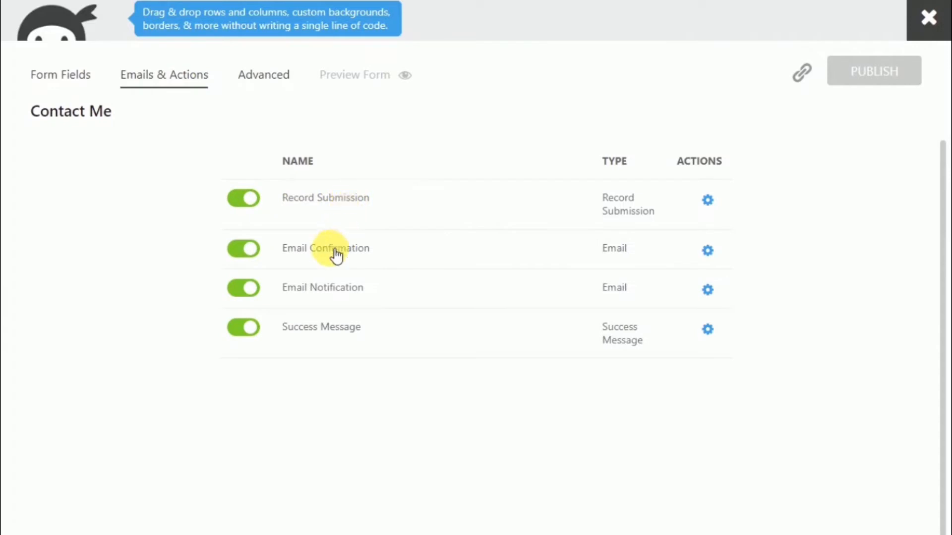
pyautogui.moveTo(332, 266)
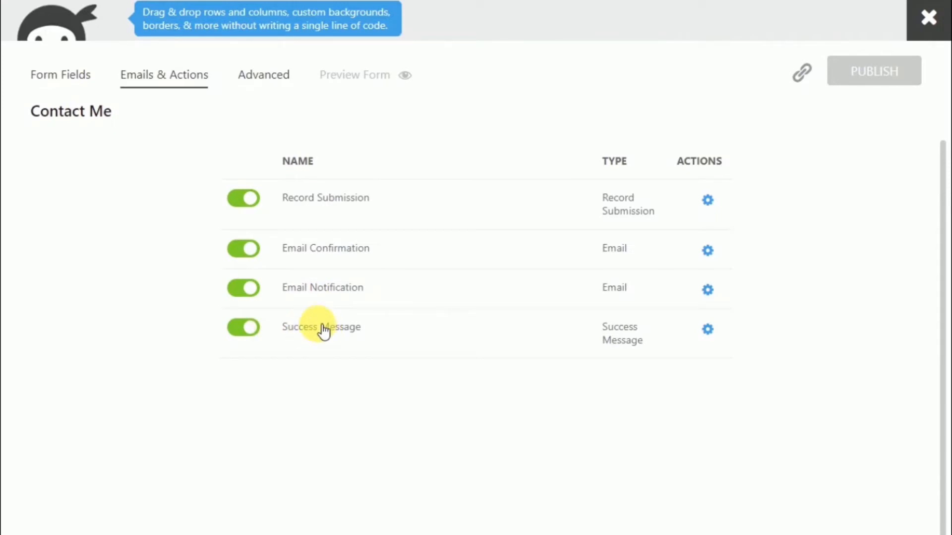
# Switch off the Record Submission action and show the Email Confirmation settings
pyautogui.click(243, 198)
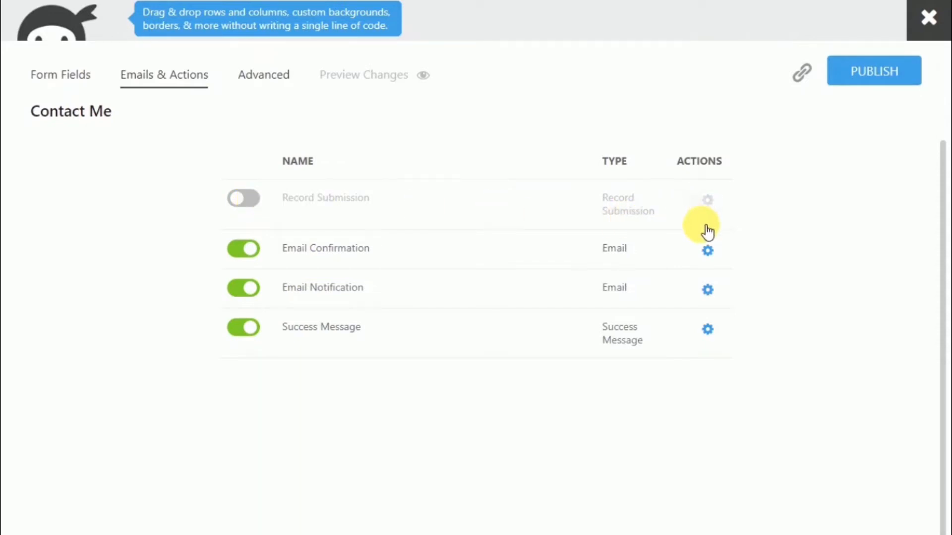
pyautogui.click(708, 250)
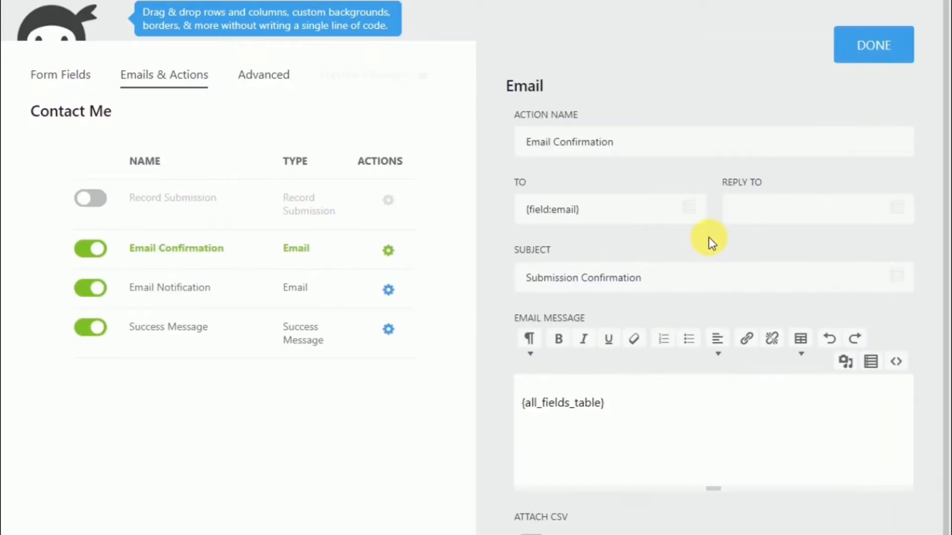
pyautogui.moveTo(697, 238)
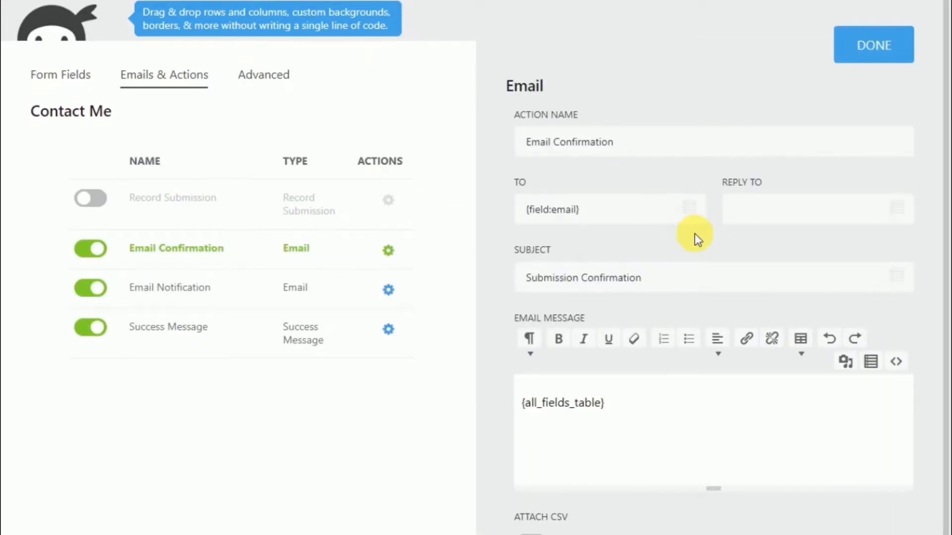
# Review the Email Confirmation action sent to {field:email} and close it unchanged
pyautogui.scroll(-3)
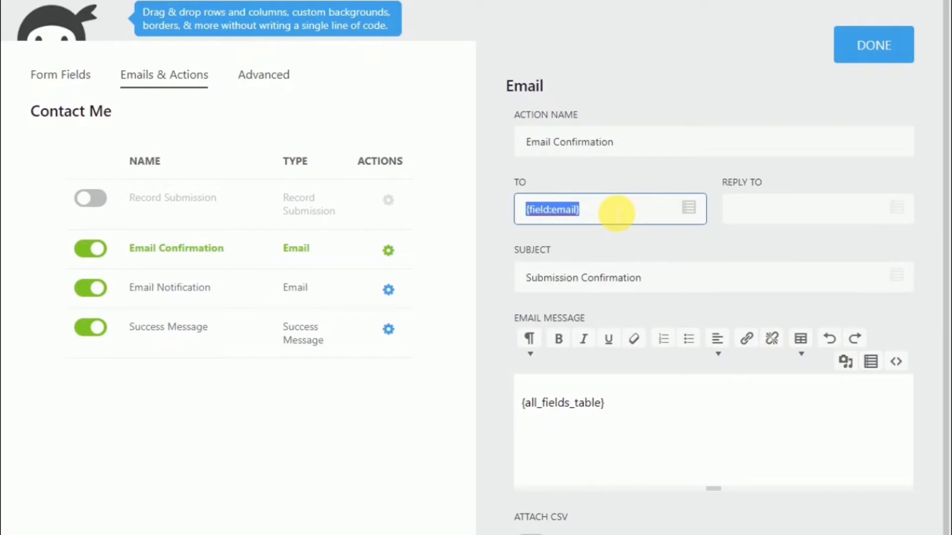
pyautogui.click(873, 44)
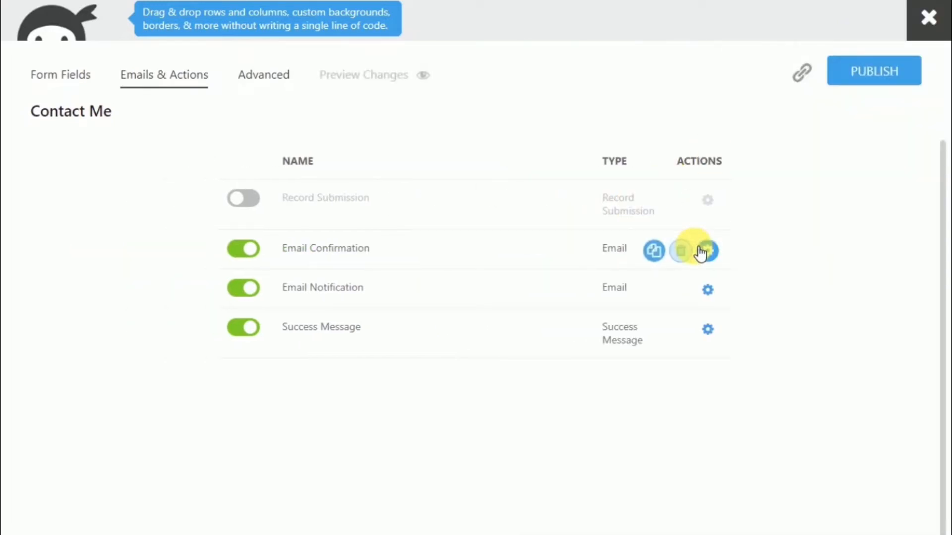
pyautogui.click(707, 251)
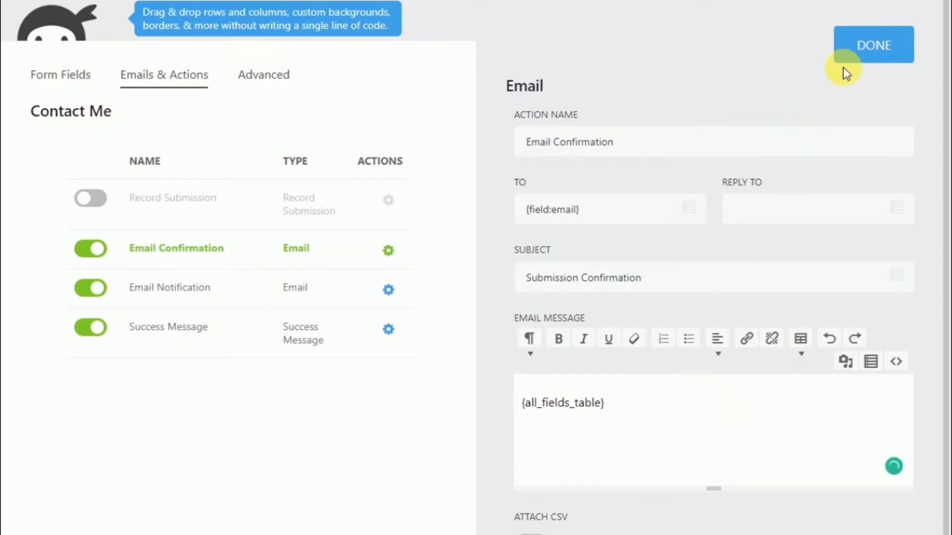
pyautogui.click(874, 45)
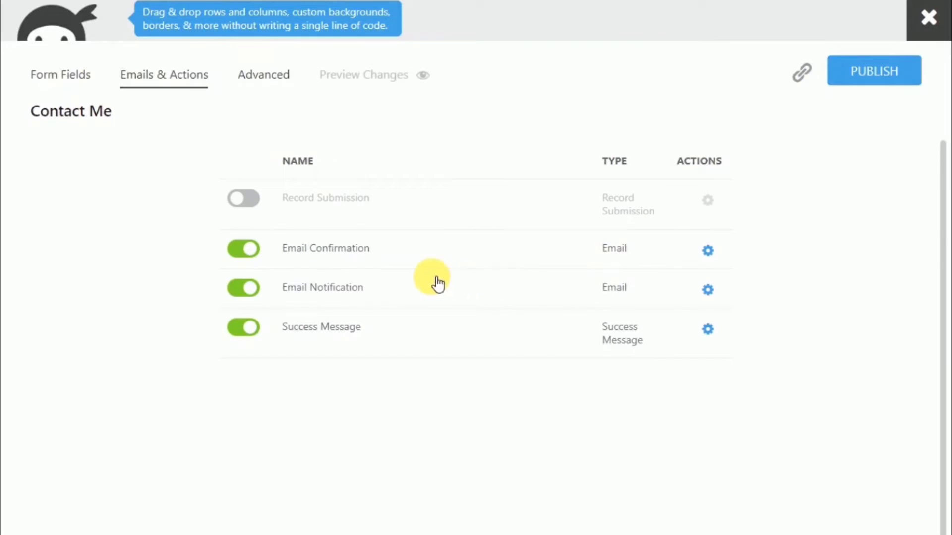
# Insert the Phone field merge tag on a new line in the Email Notification message
pyautogui.click(708, 290)
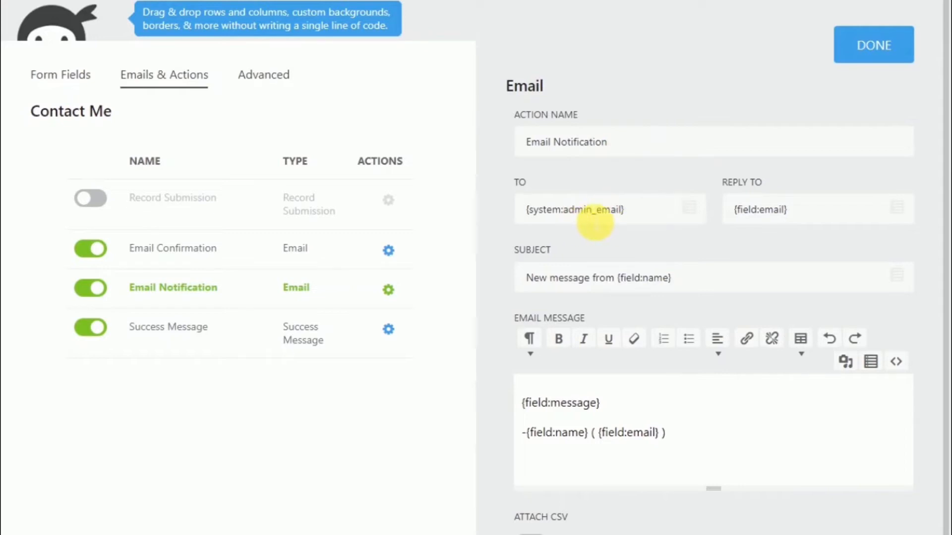
pyautogui.moveTo(786, 220)
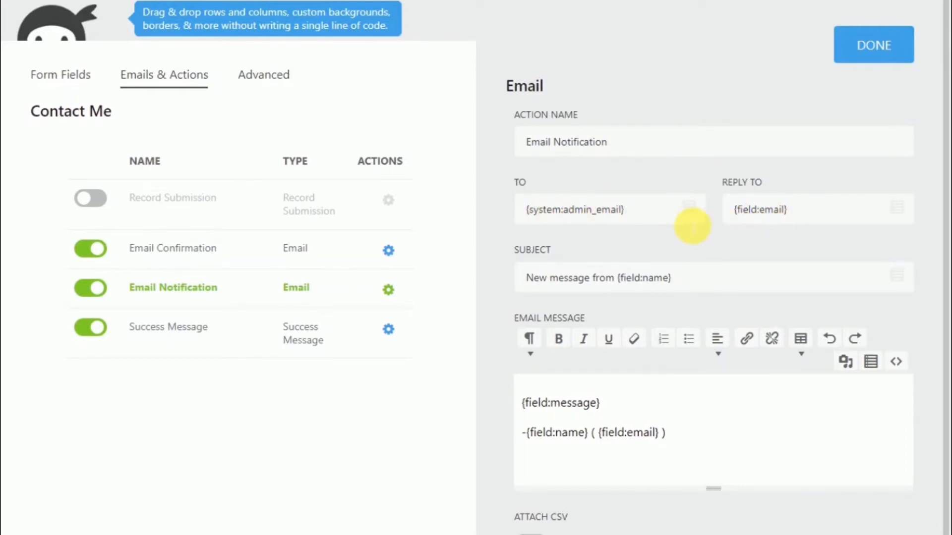
pyautogui.moveTo(577, 259)
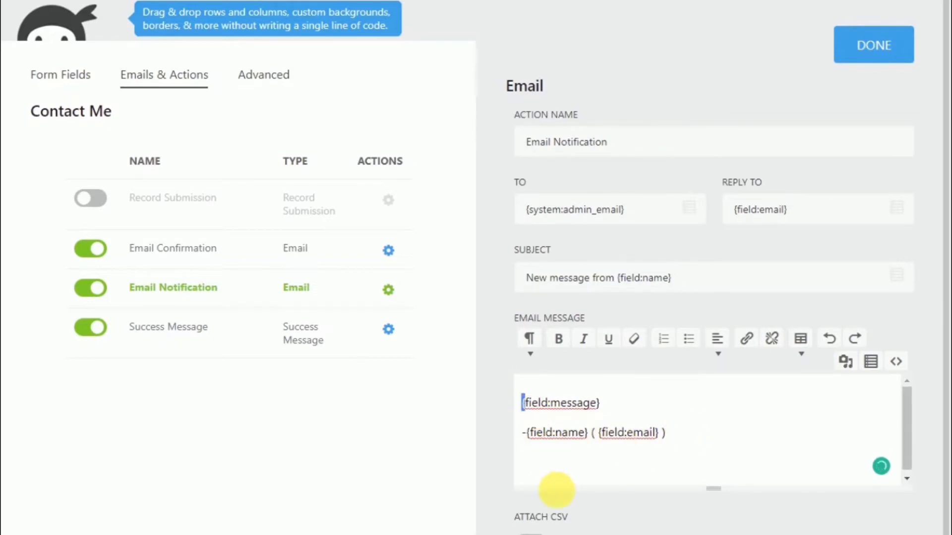
pyautogui.write('{')
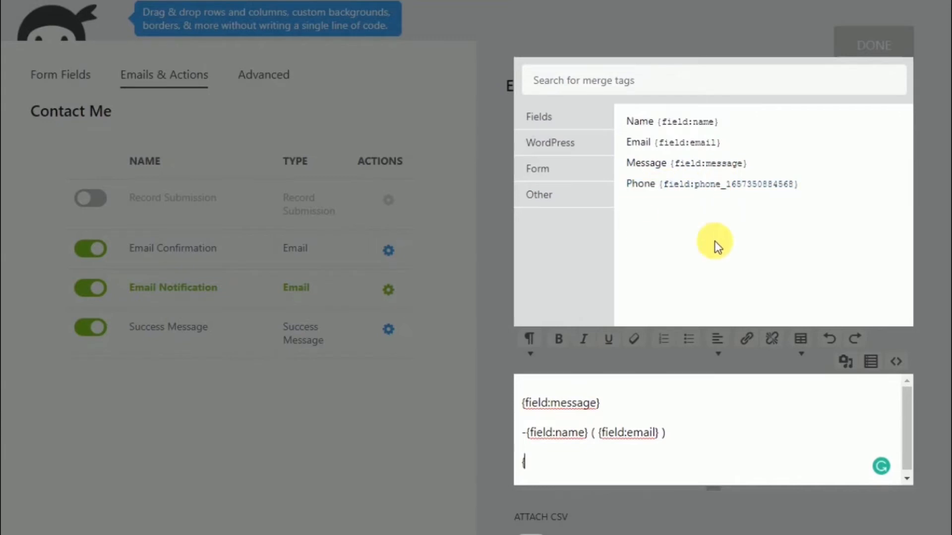
pyautogui.click(712, 184)
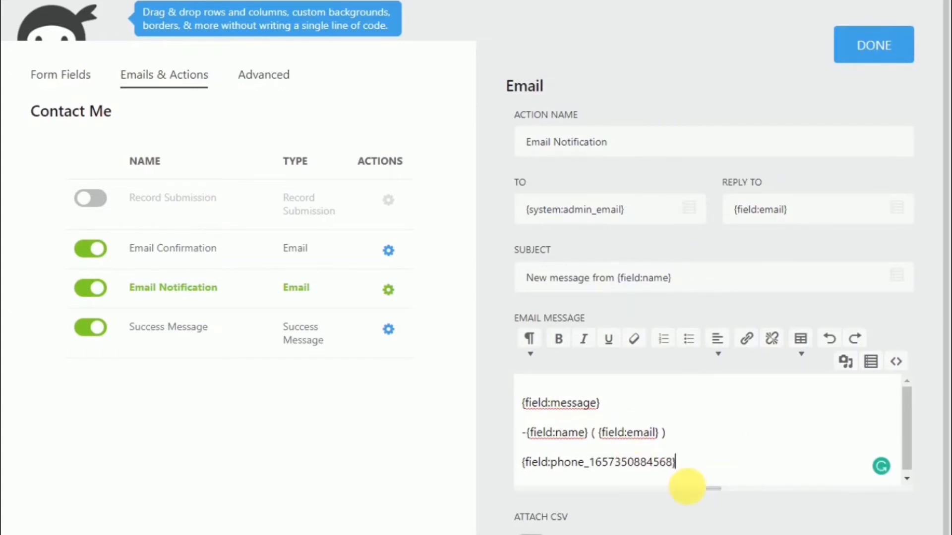
pyautogui.moveTo(837, 83)
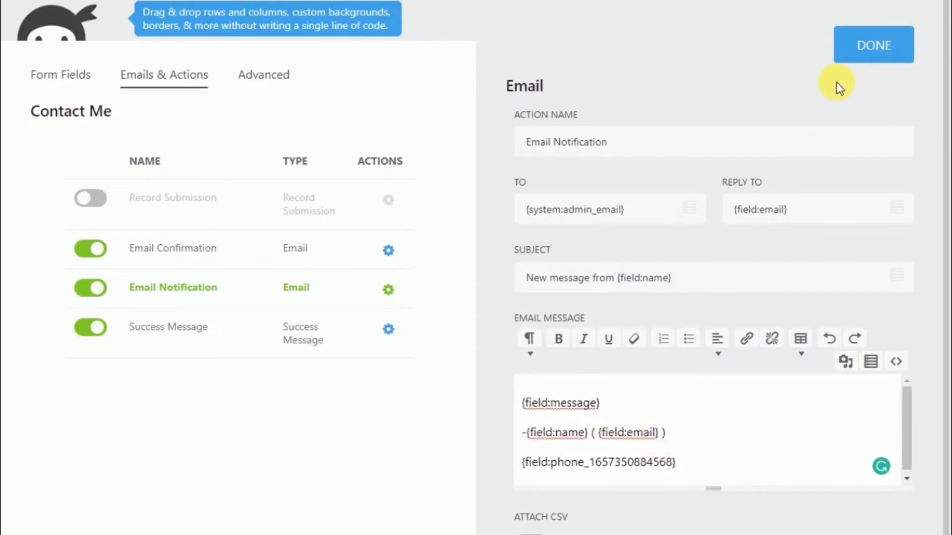
# Close the Email Notification settings and show the Success Message action's text
pyautogui.click(873, 44)
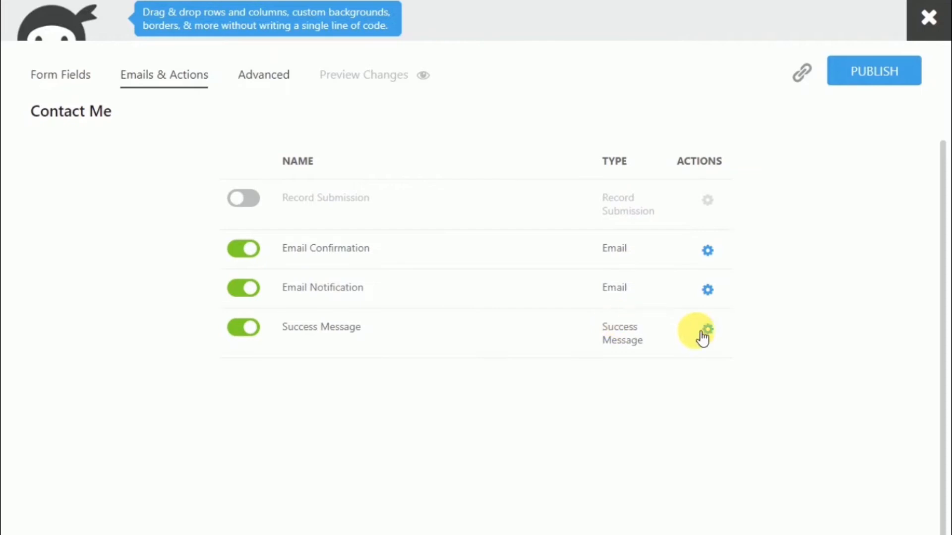
pyautogui.click(706, 333)
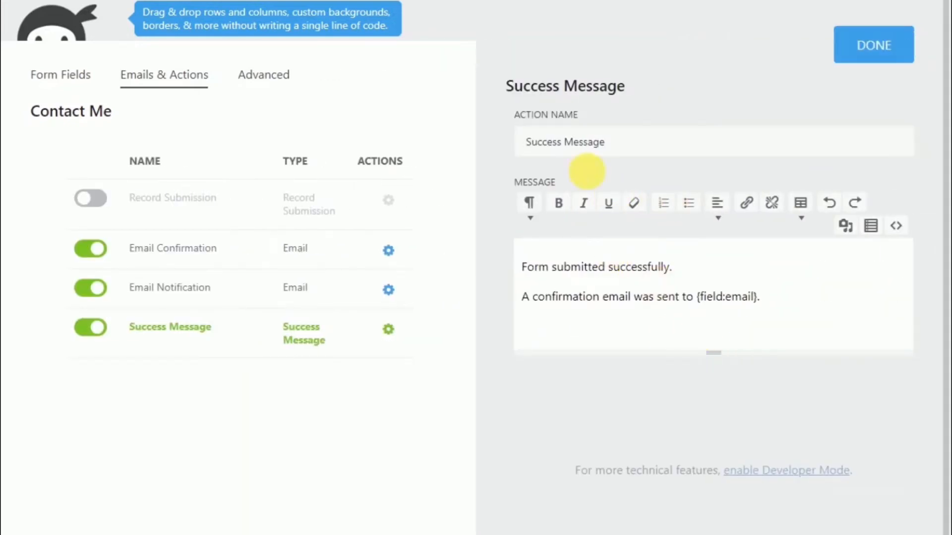
pyautogui.moveTo(600, 231)
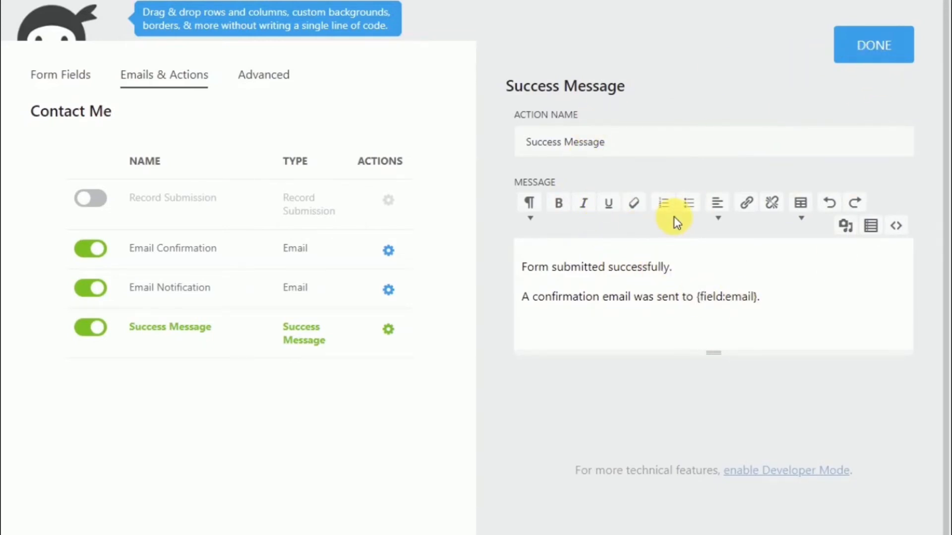
pyautogui.moveTo(822, 47)
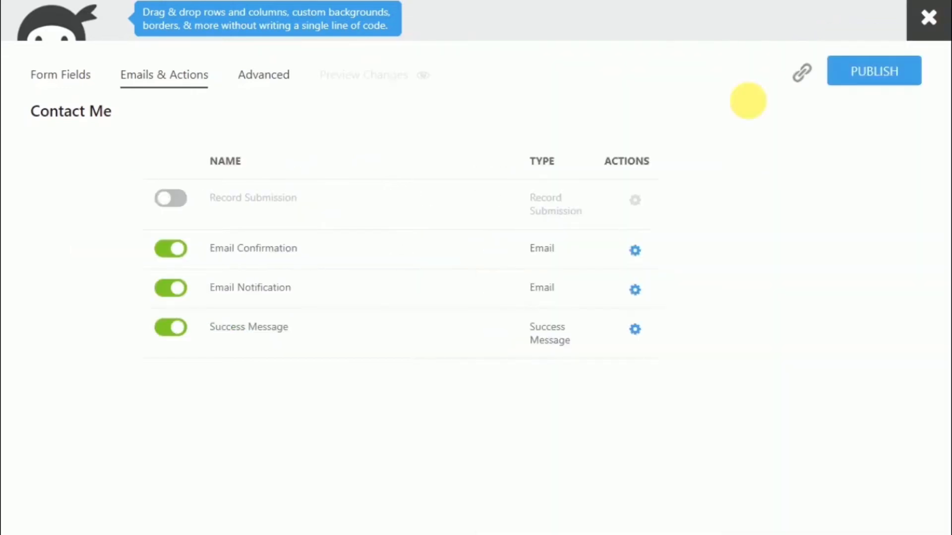
# In Display Settings' Advanced options, switch off Display Form Title for Contact Me
pyautogui.click(263, 75)
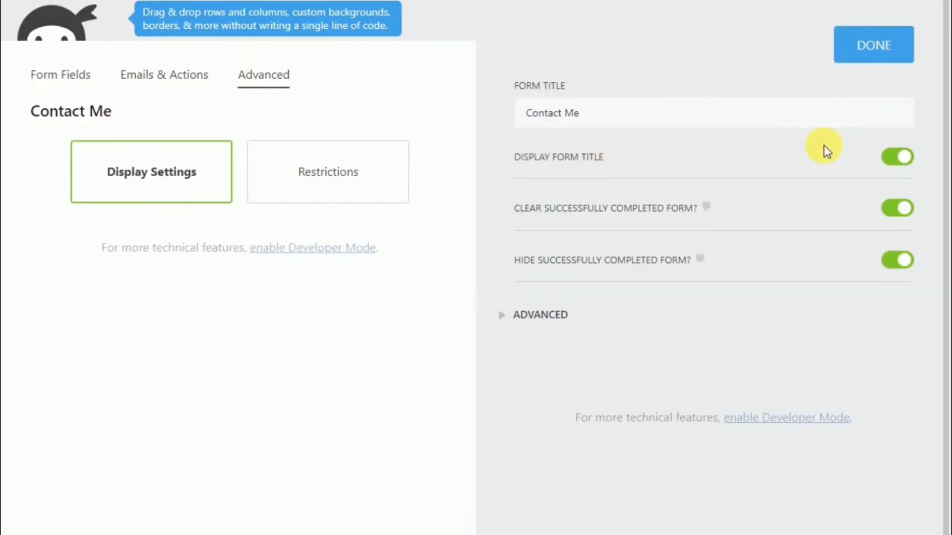
pyautogui.moveTo(890, 195)
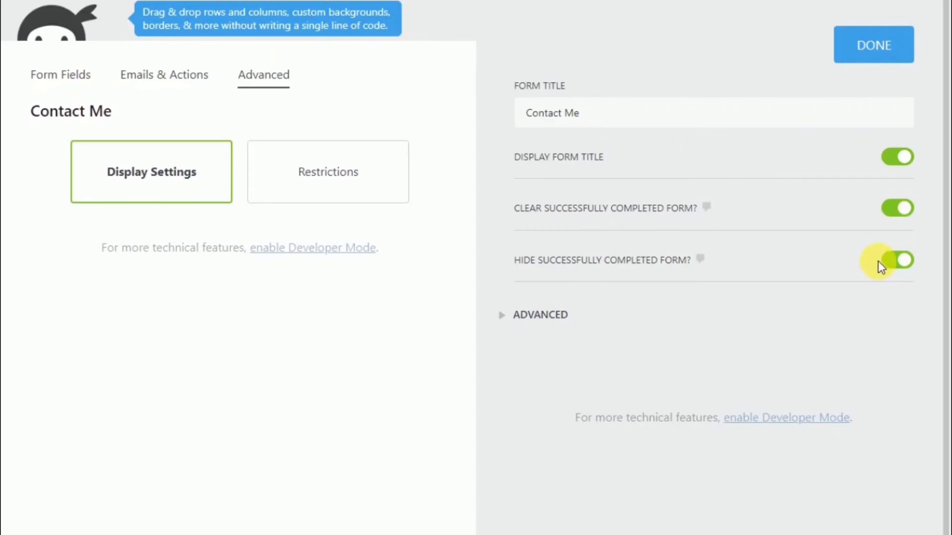
pyautogui.click(897, 260)
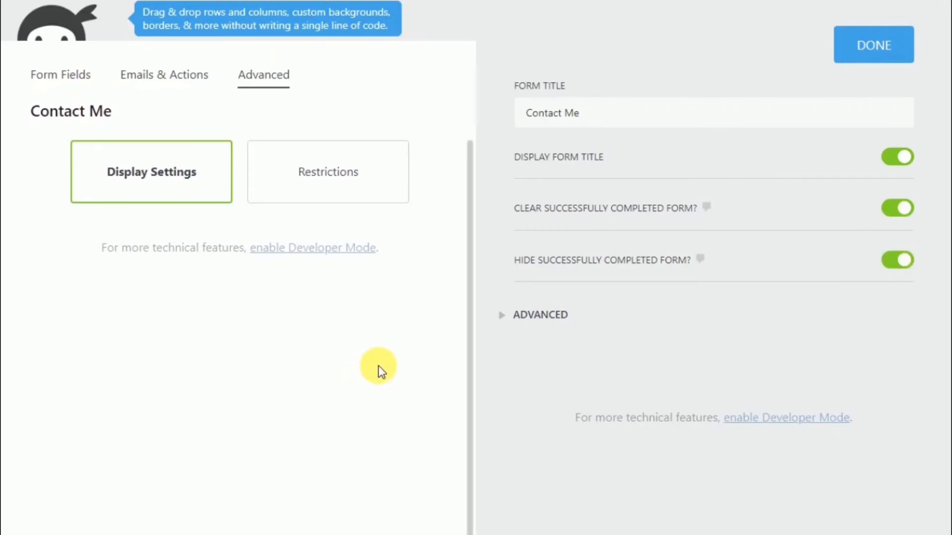
pyautogui.moveTo(852, 82)
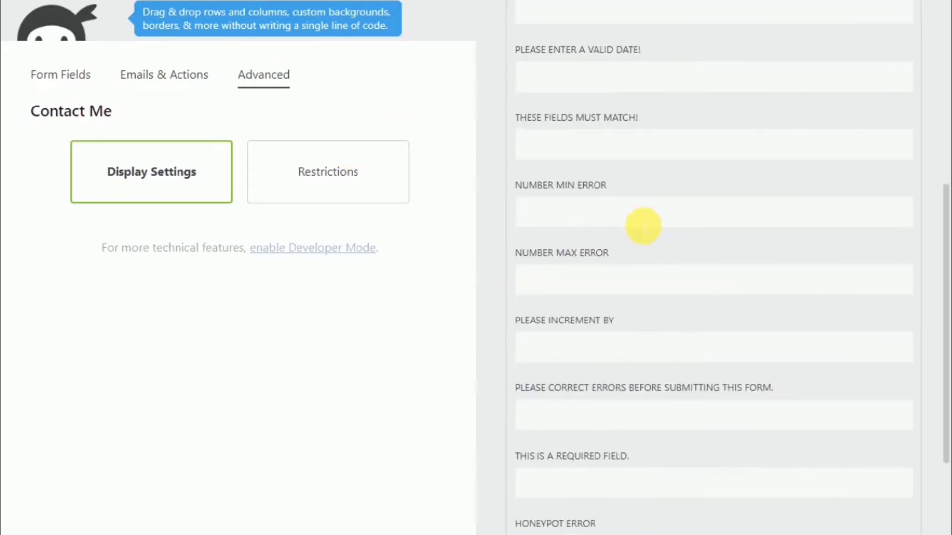
pyautogui.scroll(-3)
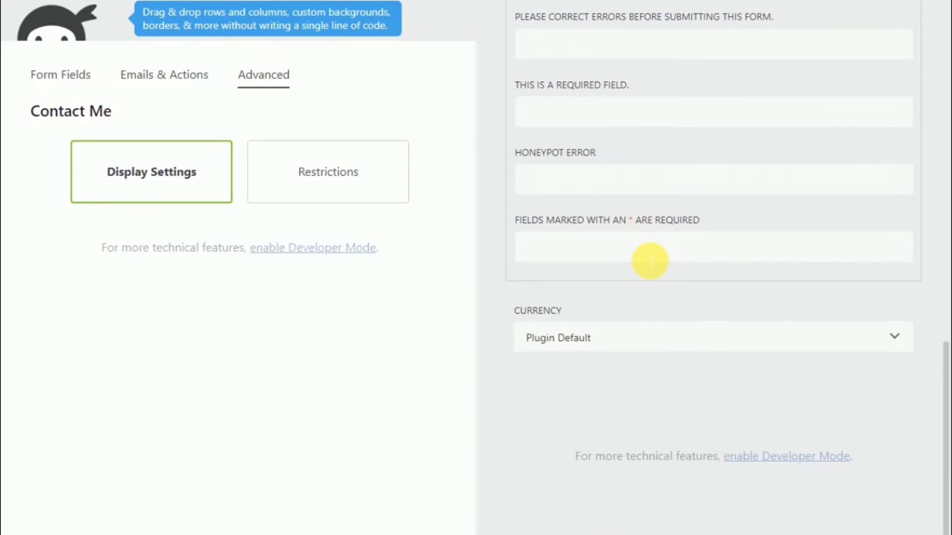
pyautogui.scroll(-3)
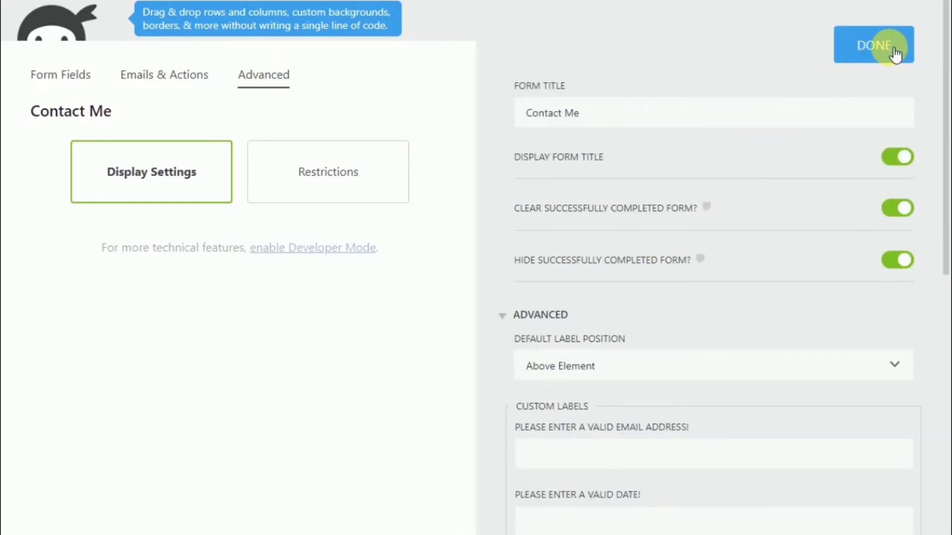
pyautogui.click(898, 157)
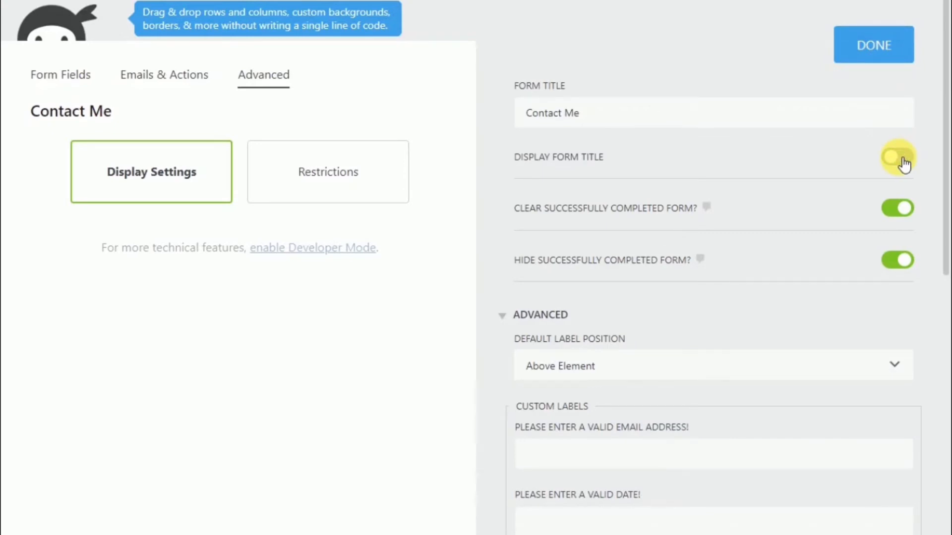
pyautogui.click(897, 157)
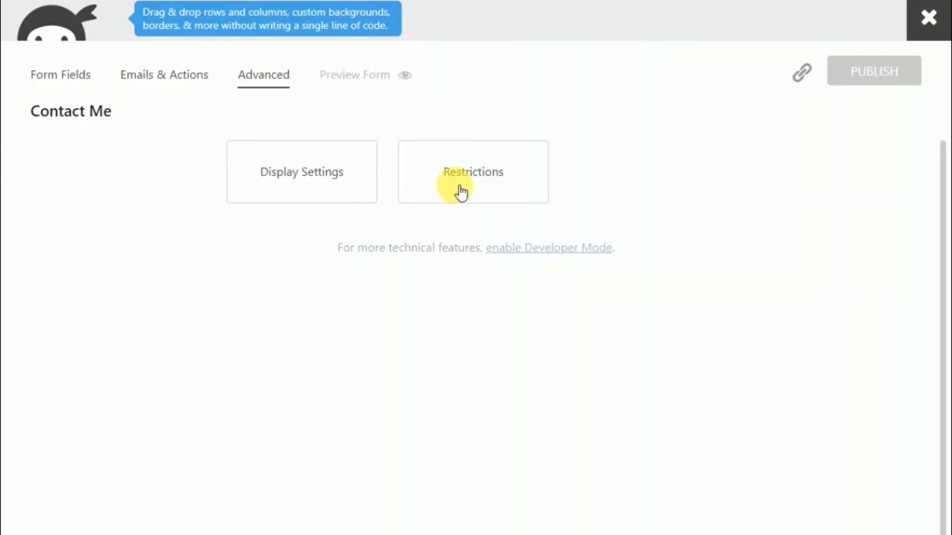
# Review the Restrictions settings, leaving Unique Field and the Logged In requirement unset
pyautogui.click(473, 172)
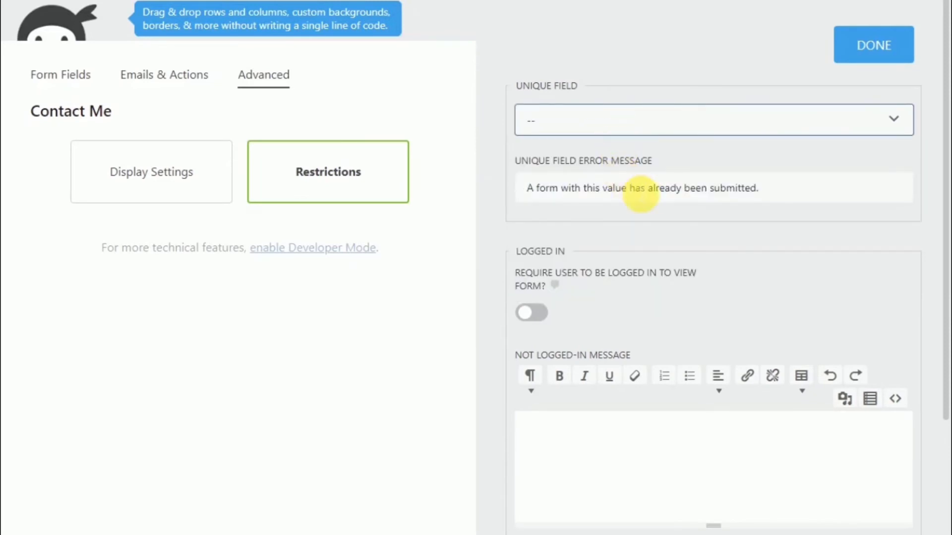
pyautogui.scroll(-3)
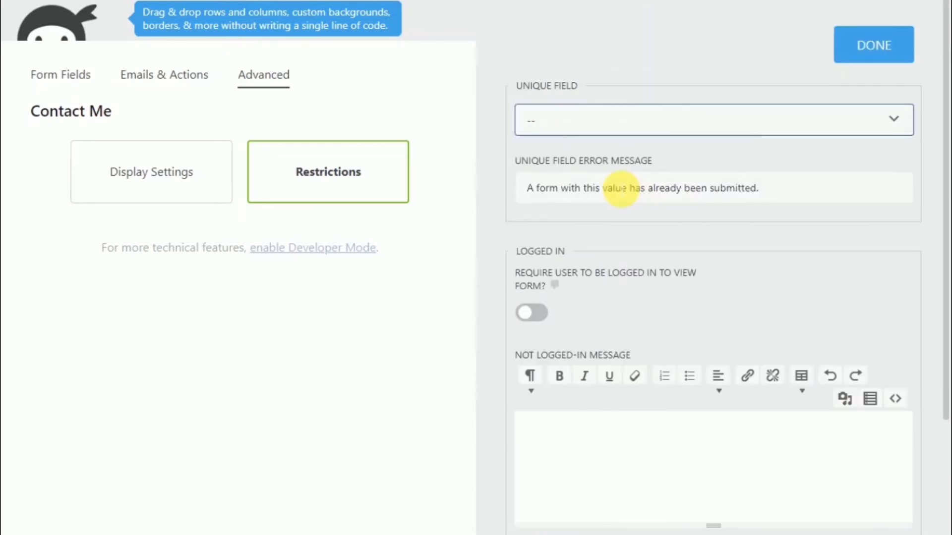
pyautogui.scroll(-3)
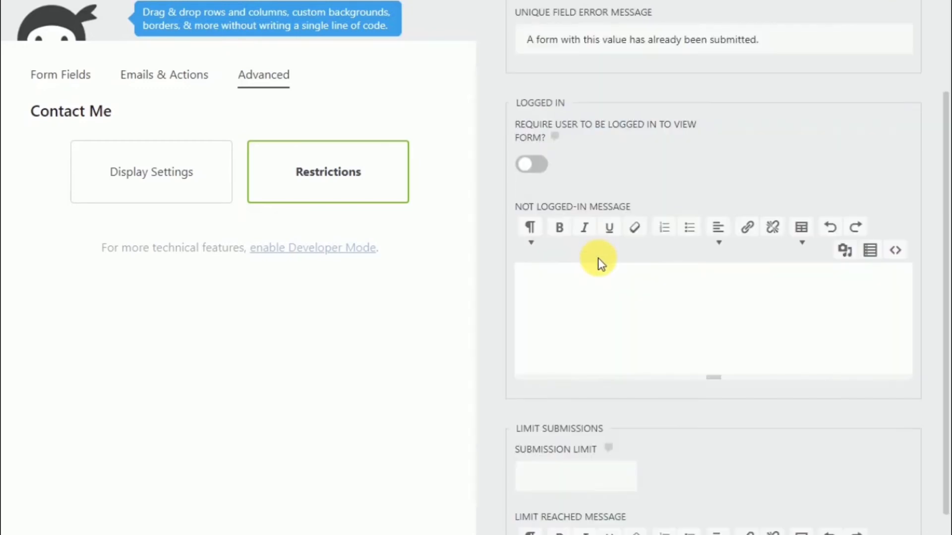
pyautogui.scroll(-3)
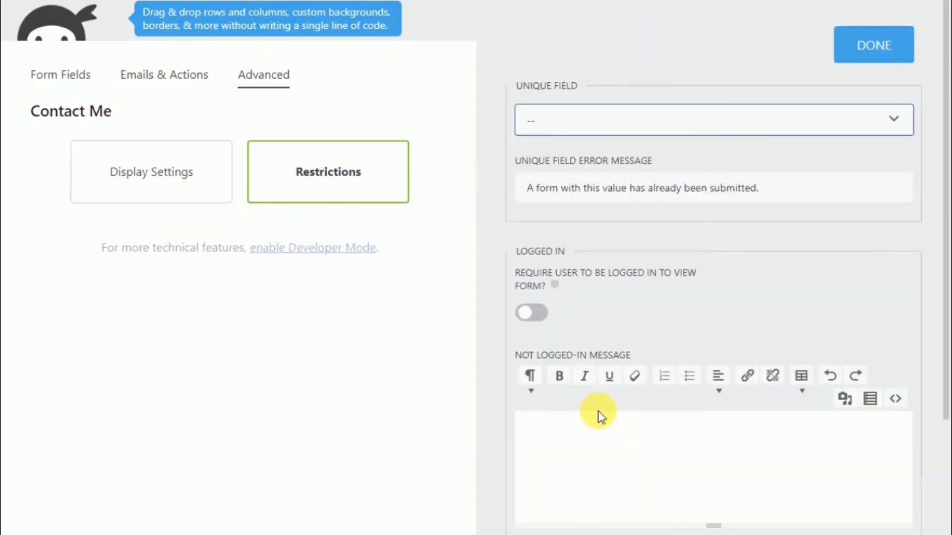
pyautogui.click(531, 312)
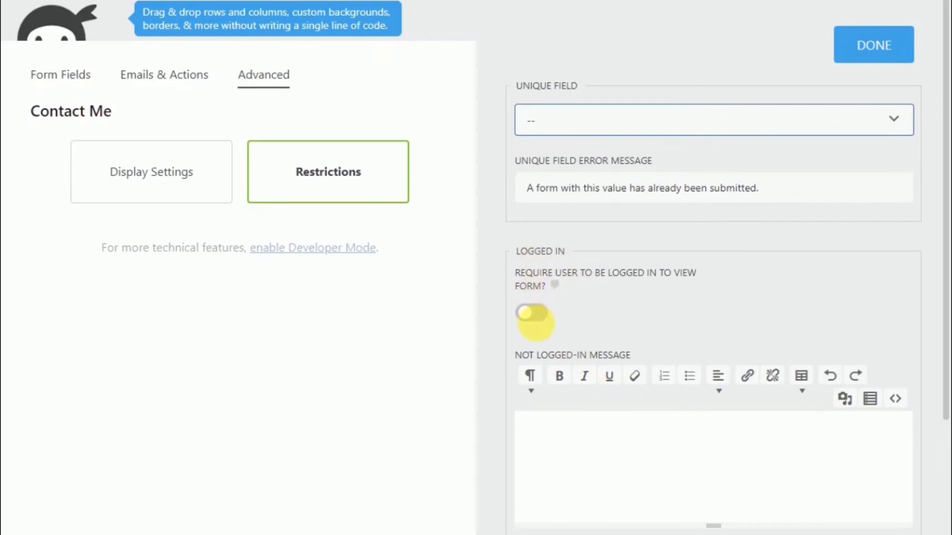
# Review Limit Submissions and its limit-reached message without setting a value
pyautogui.scroll(-3)
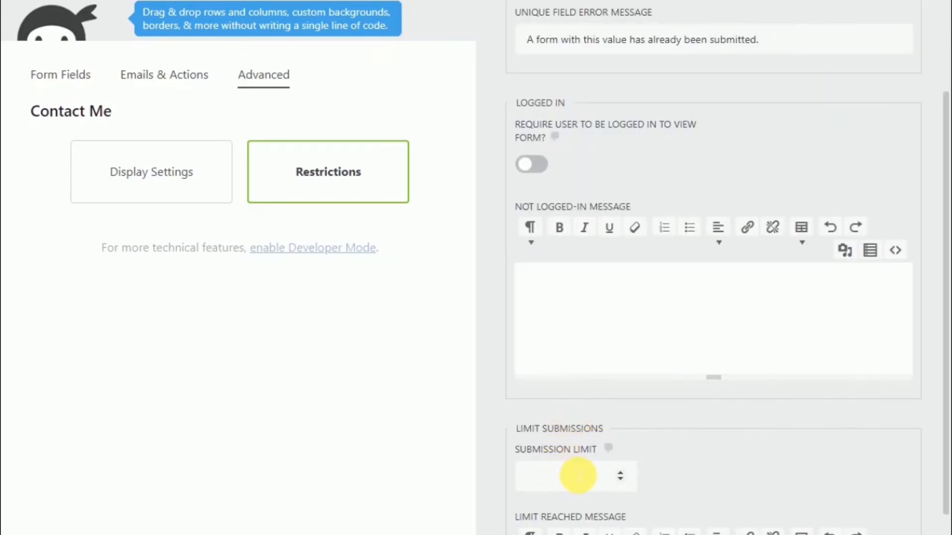
pyautogui.click(575, 476)
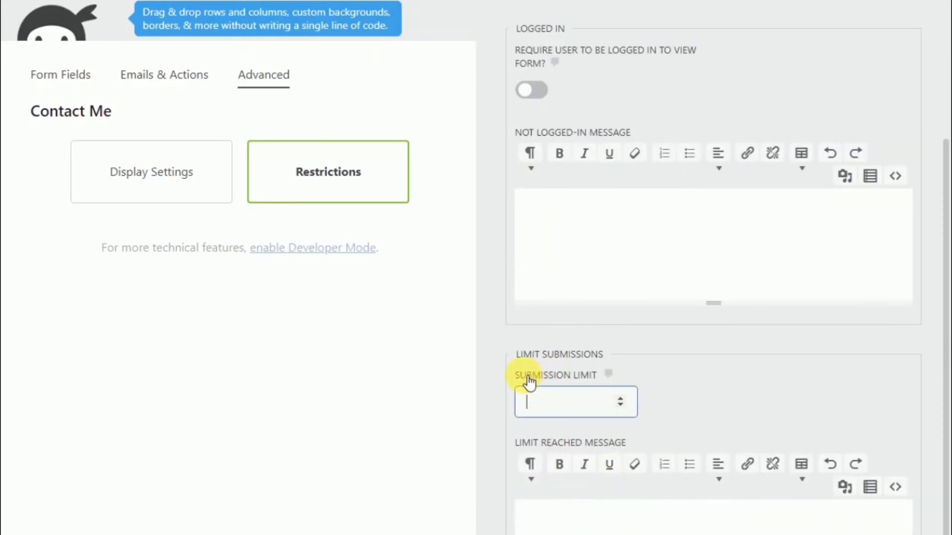
pyautogui.moveTo(665, 382)
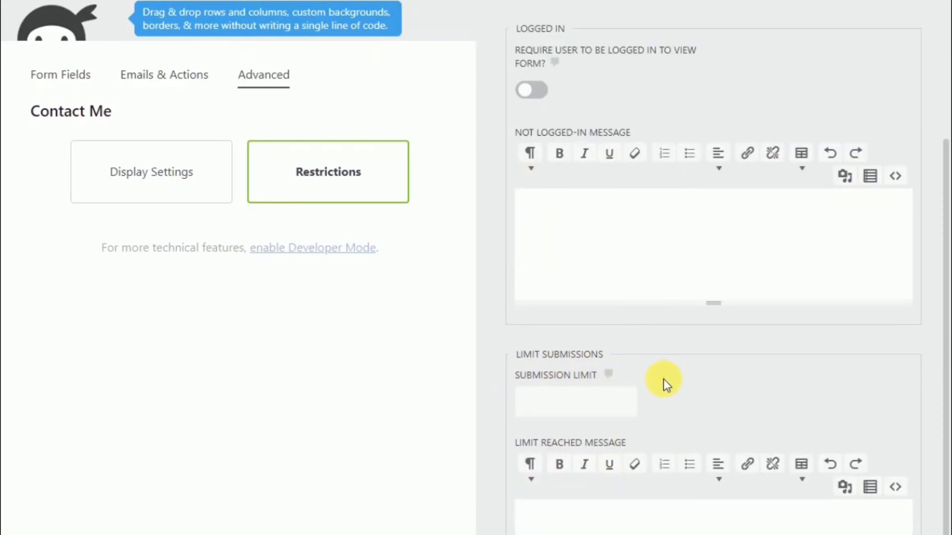
pyautogui.scroll(-3)
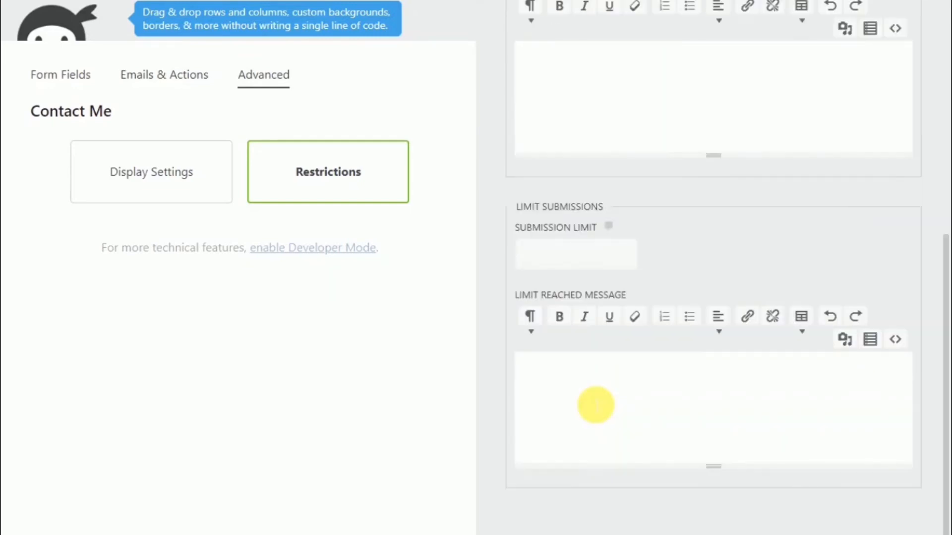
pyautogui.click(595, 406)
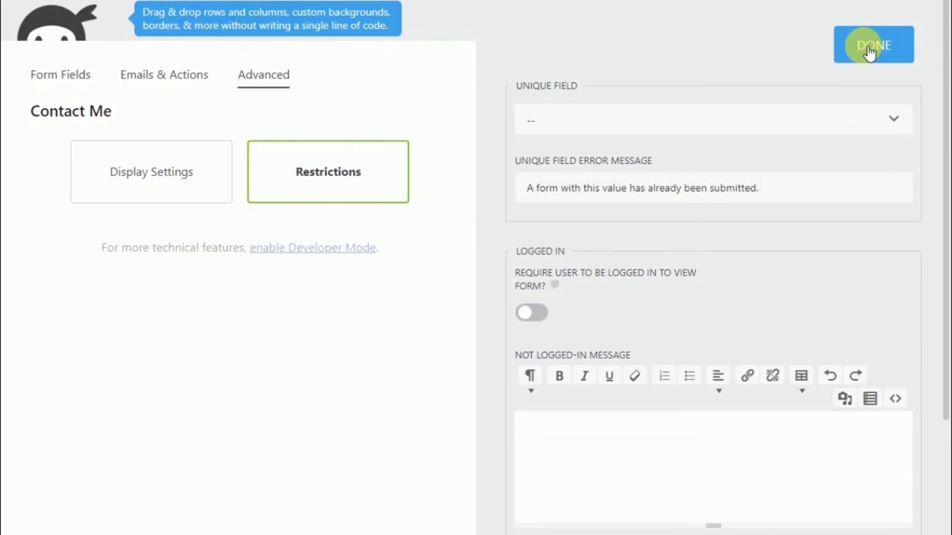
# Publish the Contact Me form again and close the form builder
pyautogui.click(873, 44)
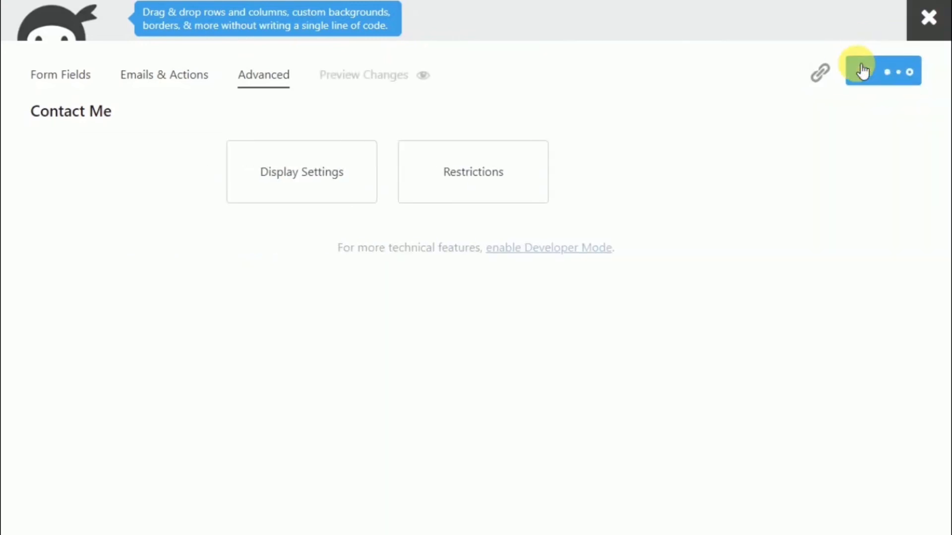
pyautogui.click(901, 71)
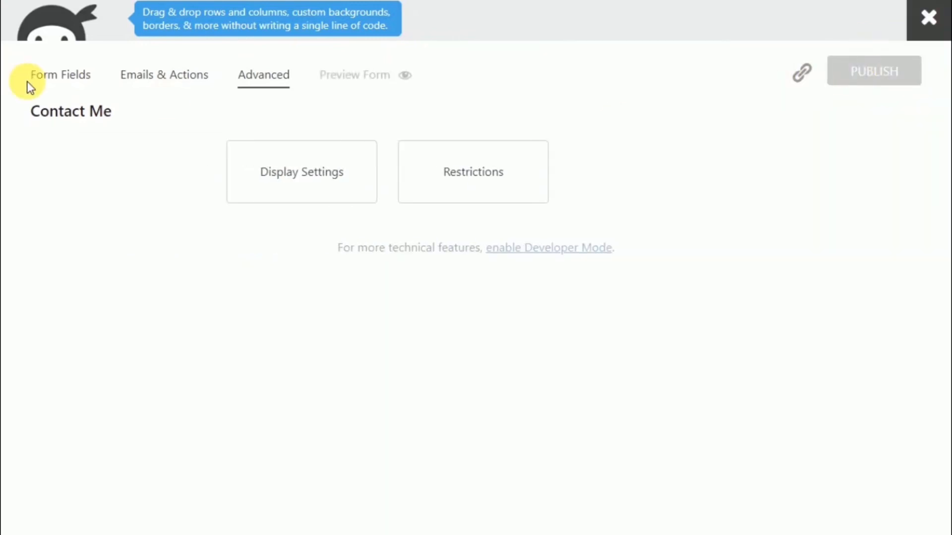
pyautogui.moveTo(285, 135)
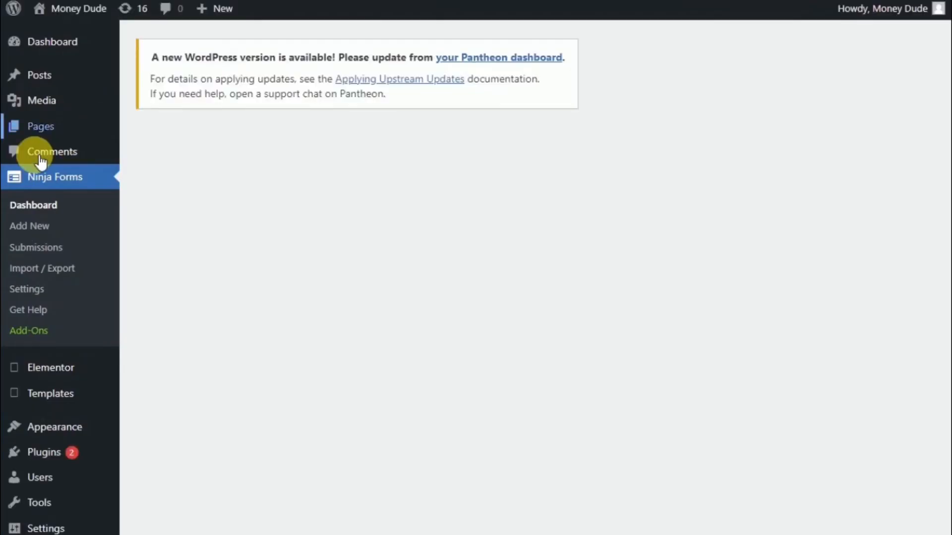
pyautogui.moveTo(40, 126)
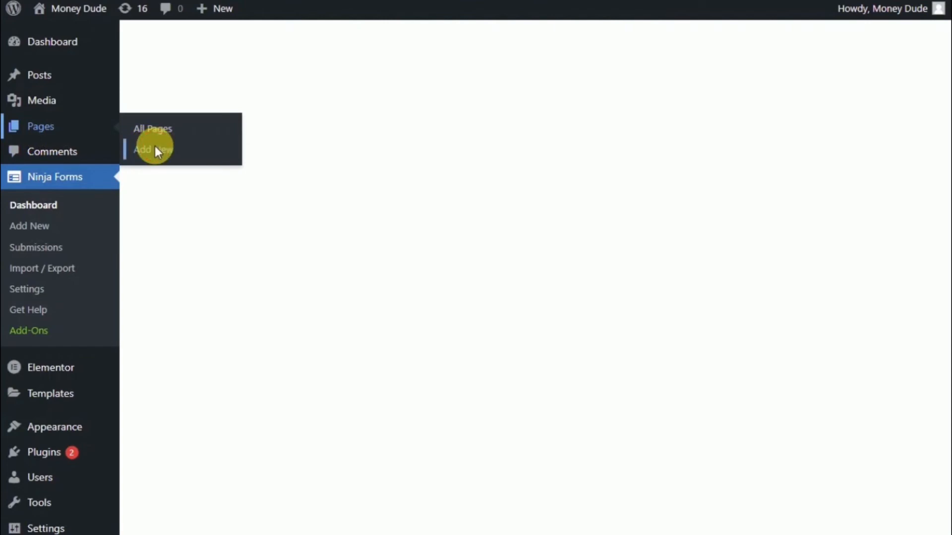
# Add a new page titled CONTACT US with the paragraph 'Please use the form below to contact us!'
pyautogui.click(153, 129)
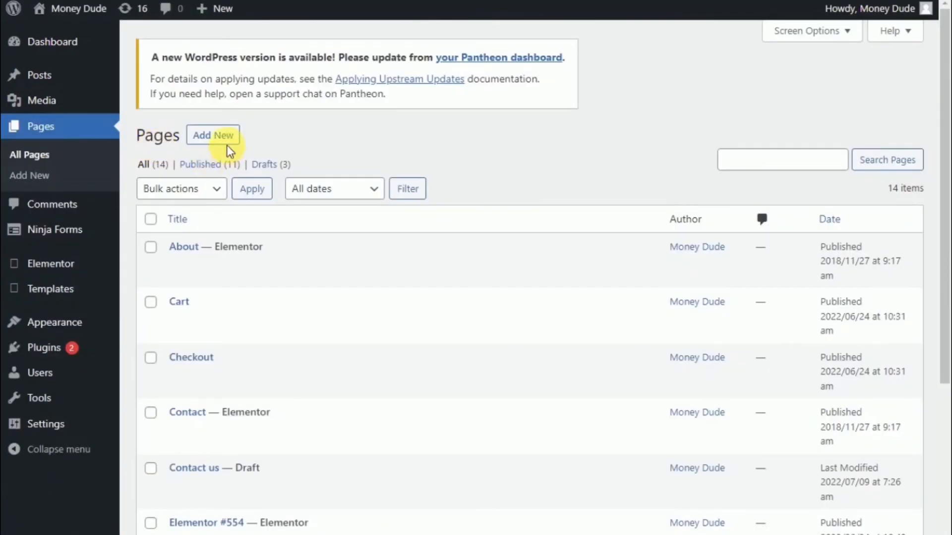
pyautogui.click(213, 134)
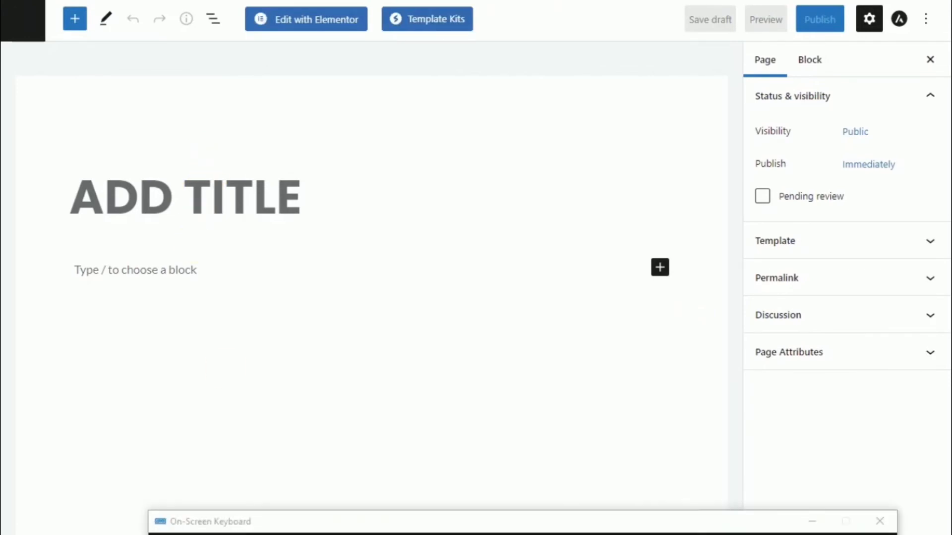
pyautogui.write('CONTACT US')
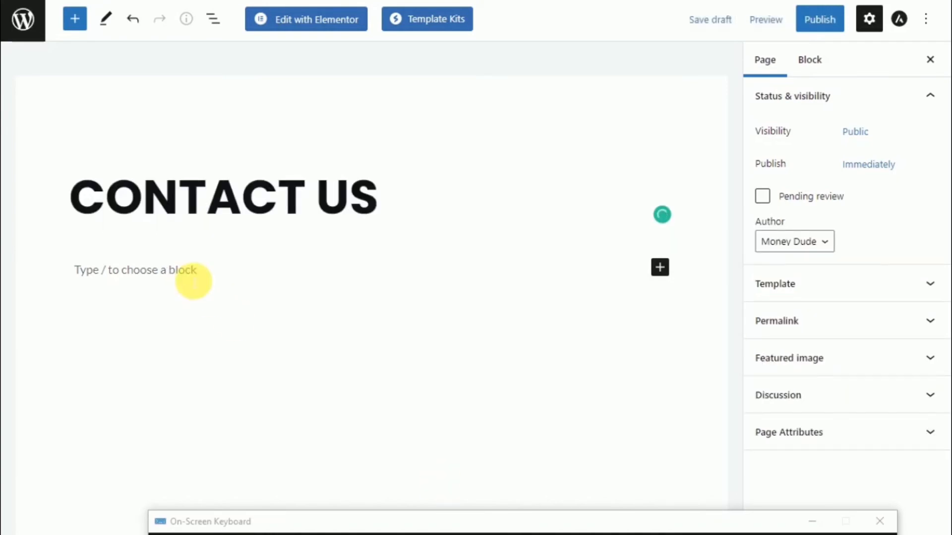
pyautogui.write('Please use the form below to contact us!')
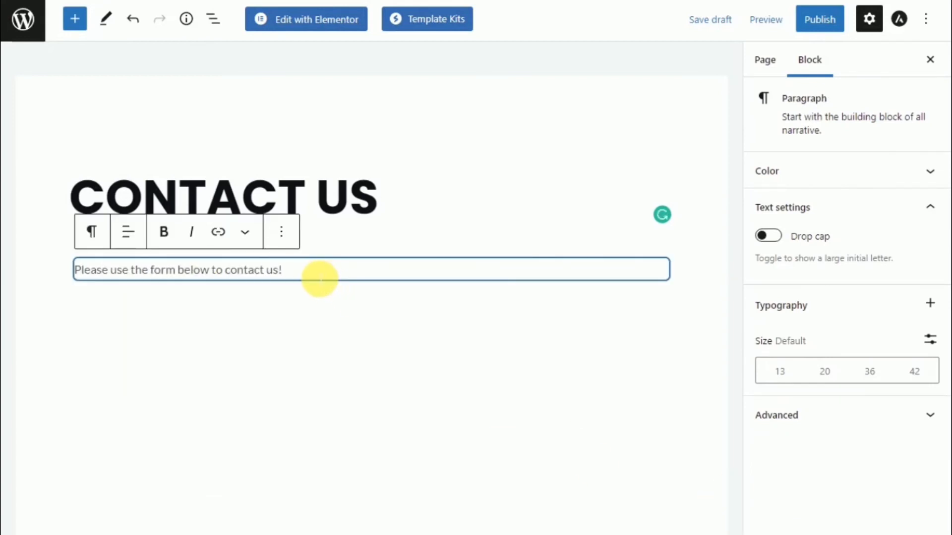
pyautogui.moveTo(515, 313)
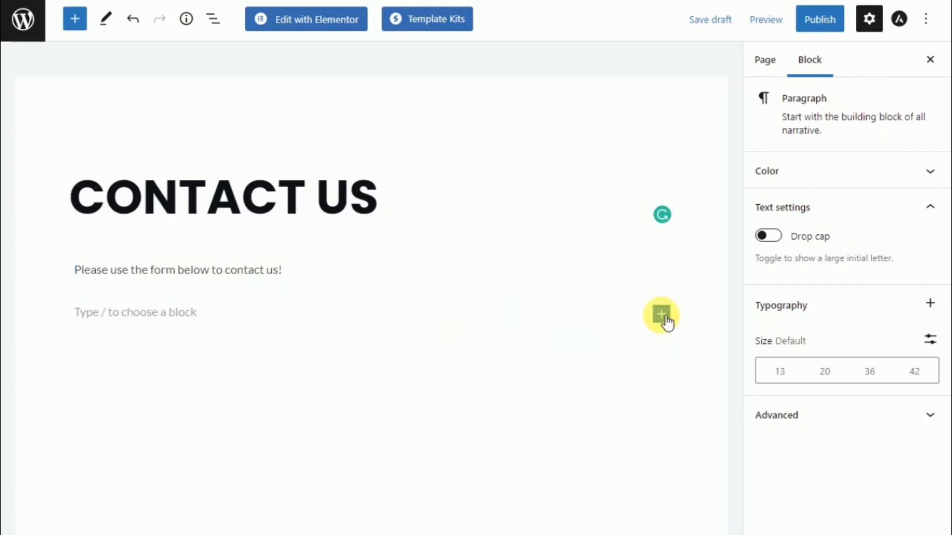
# Insert a Ninja Form block set to the Contact Me form below the paragraph
pyautogui.click(661, 313)
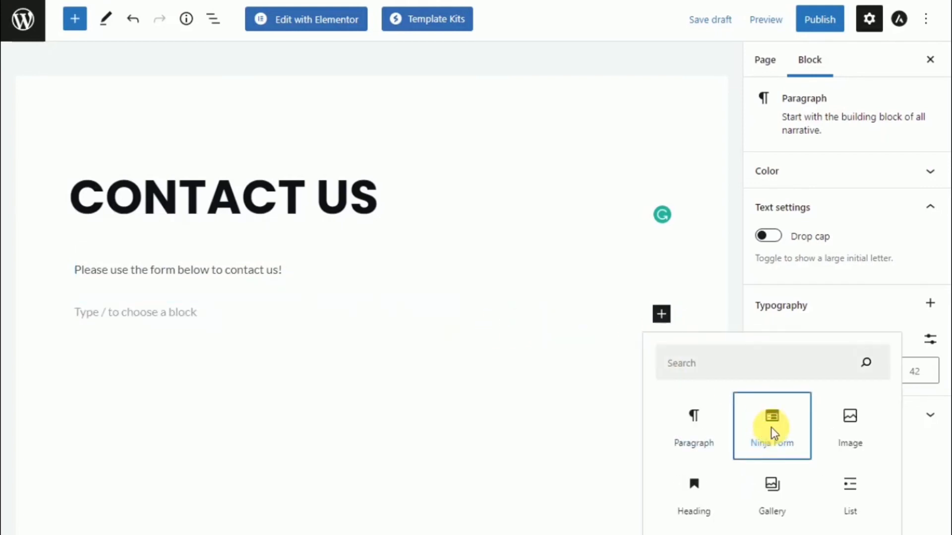
pyautogui.click(772, 425)
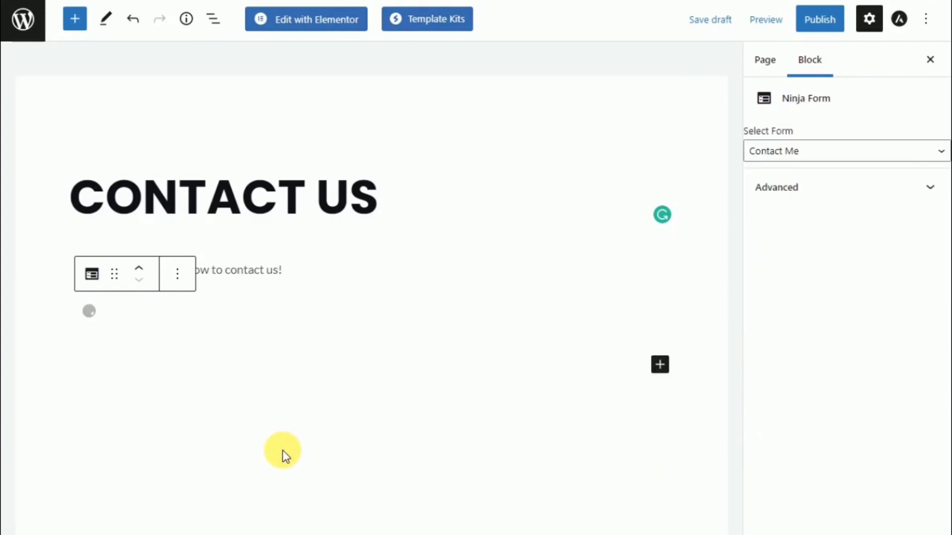
pyautogui.moveTo(382, 416)
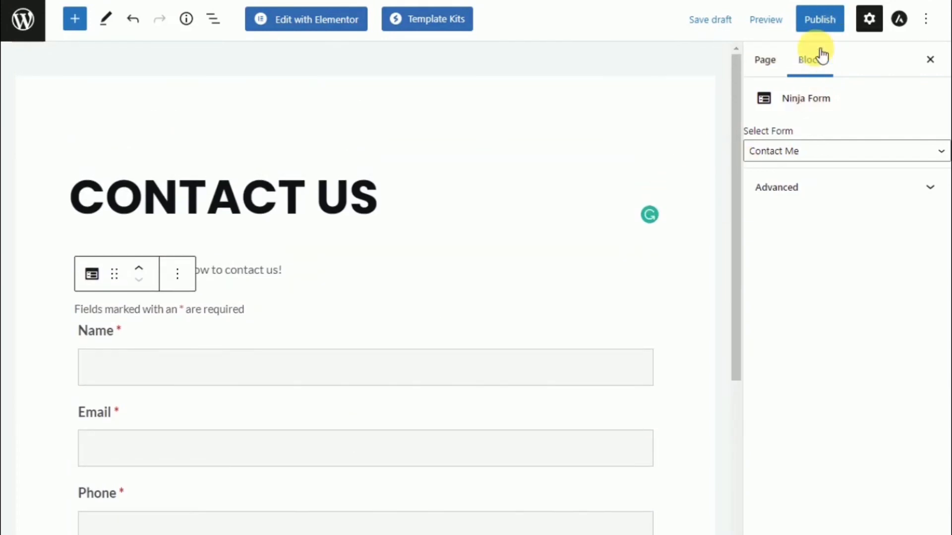
pyautogui.scroll(-3)
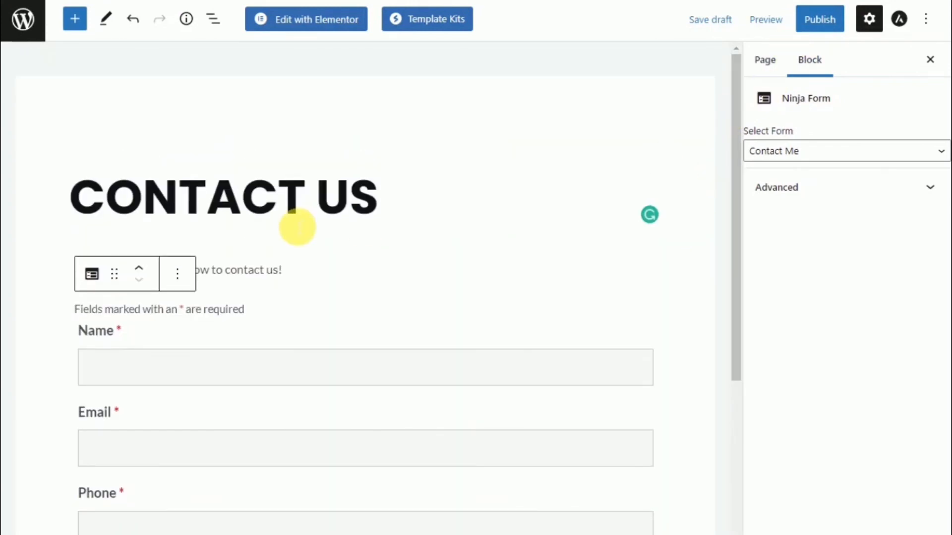
pyautogui.click(764, 60)
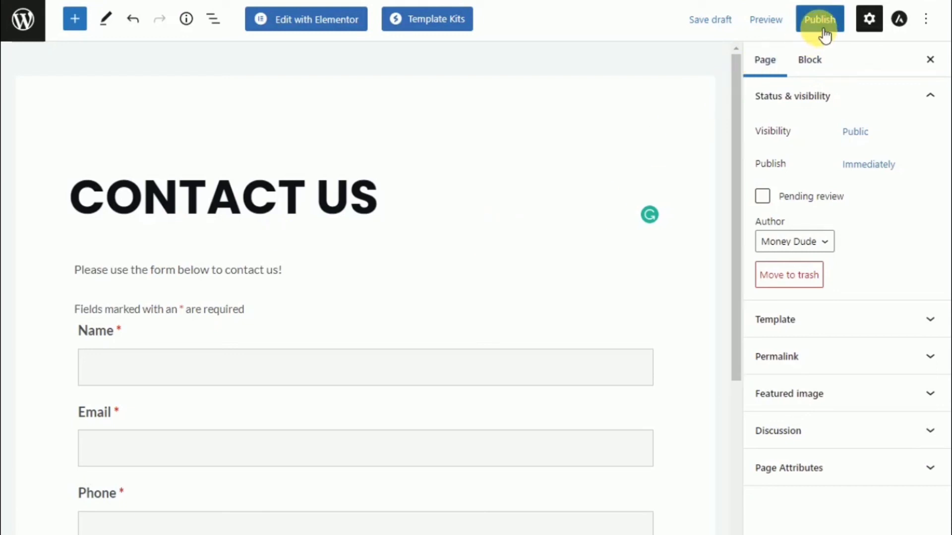
# Publish the Contact Us page and view it live on the site
pyautogui.click(820, 19)
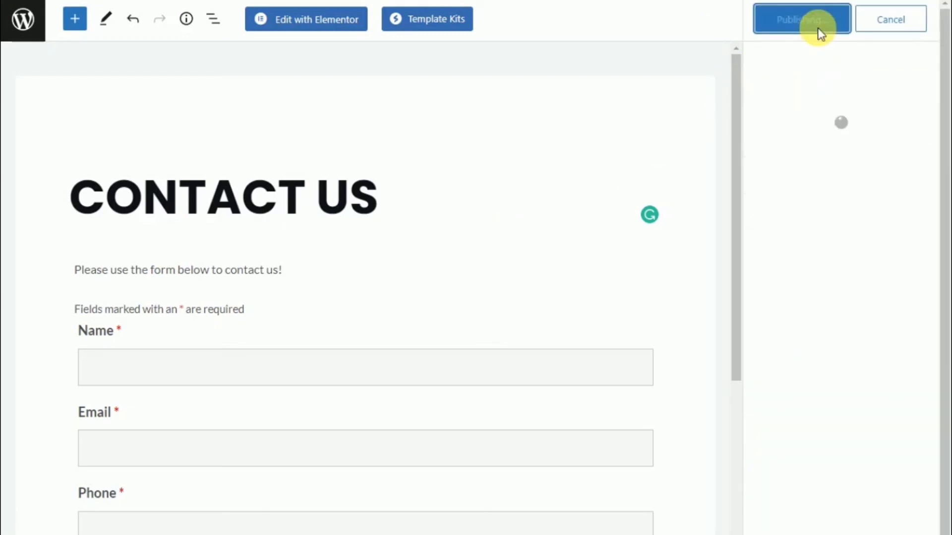
pyautogui.click(801, 19)
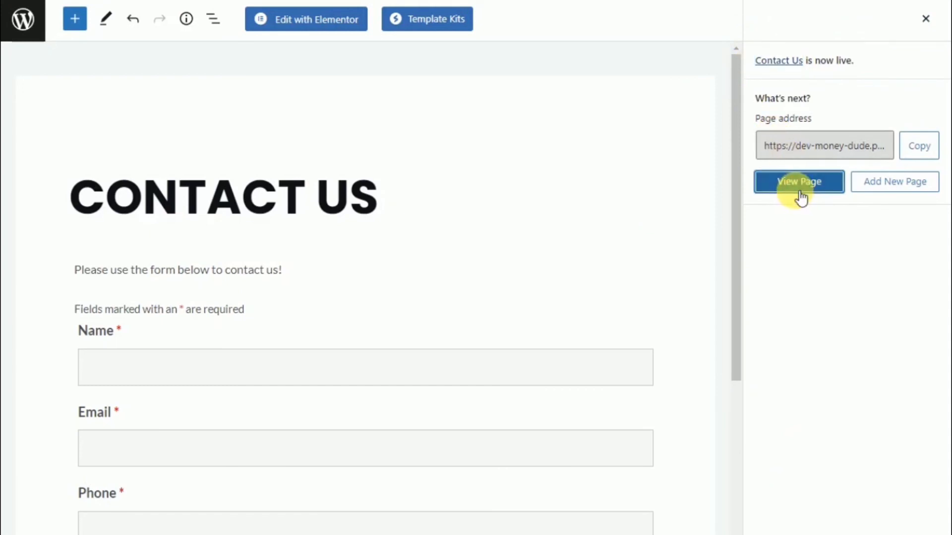
pyautogui.click(798, 182)
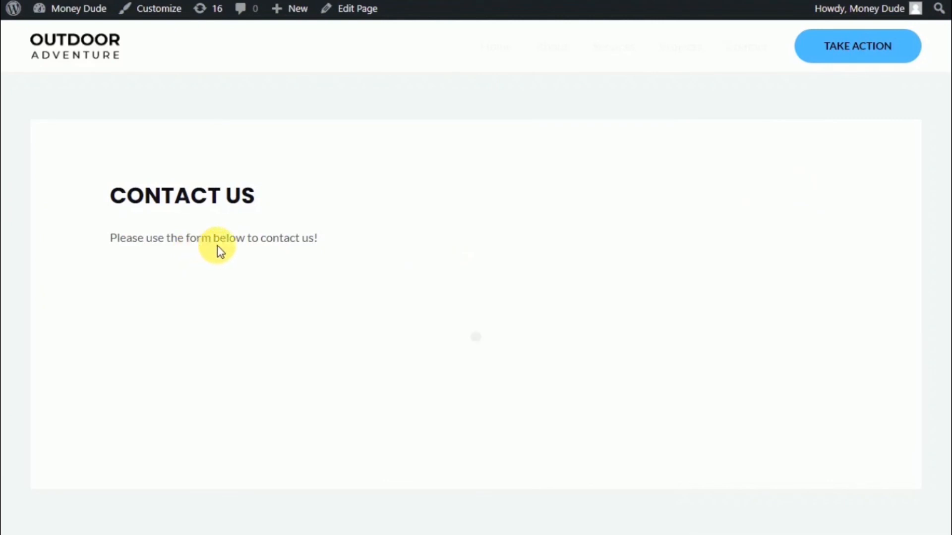
# Fill Name, Email, Phone and Message with test details and submit for the success confirmation
pyautogui.scroll(-3)
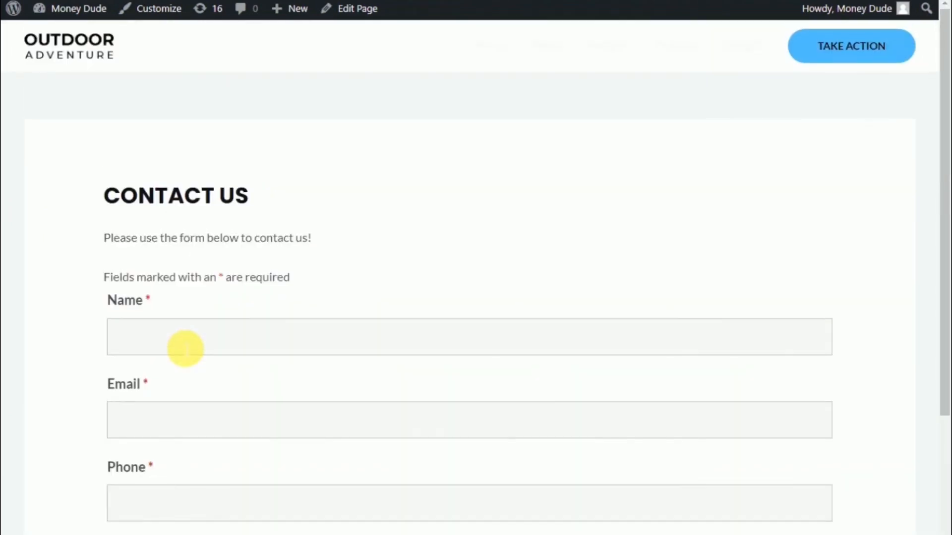
pyautogui.scroll(-3)
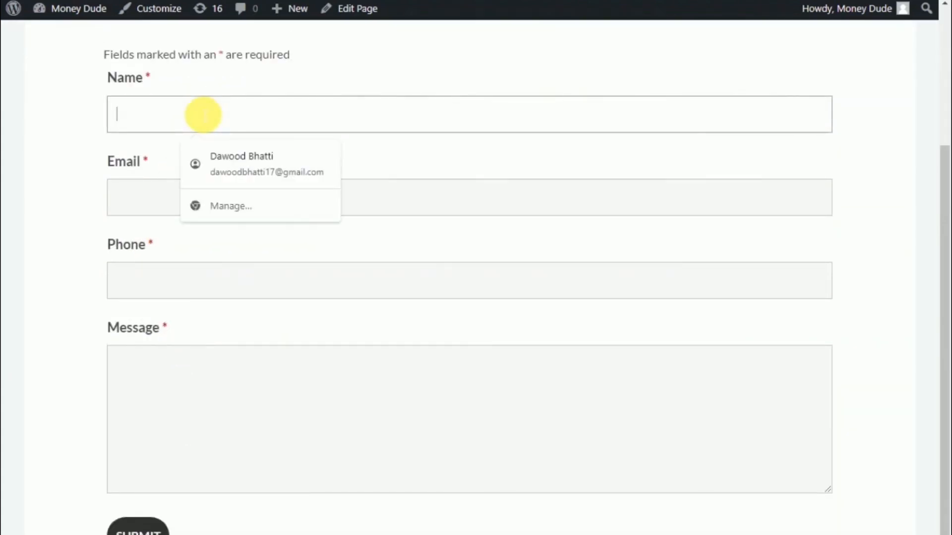
pyautogui.write('daw')
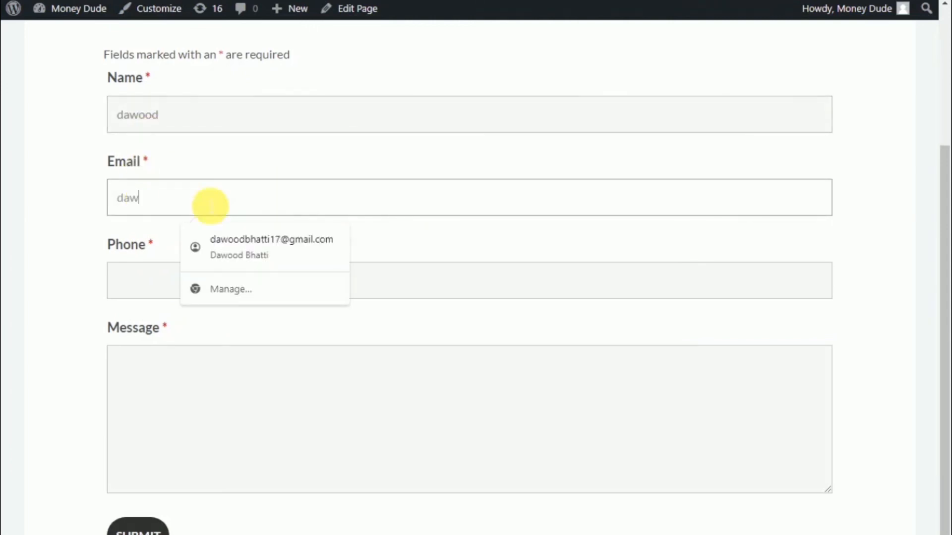
pyautogui.click(271, 243)
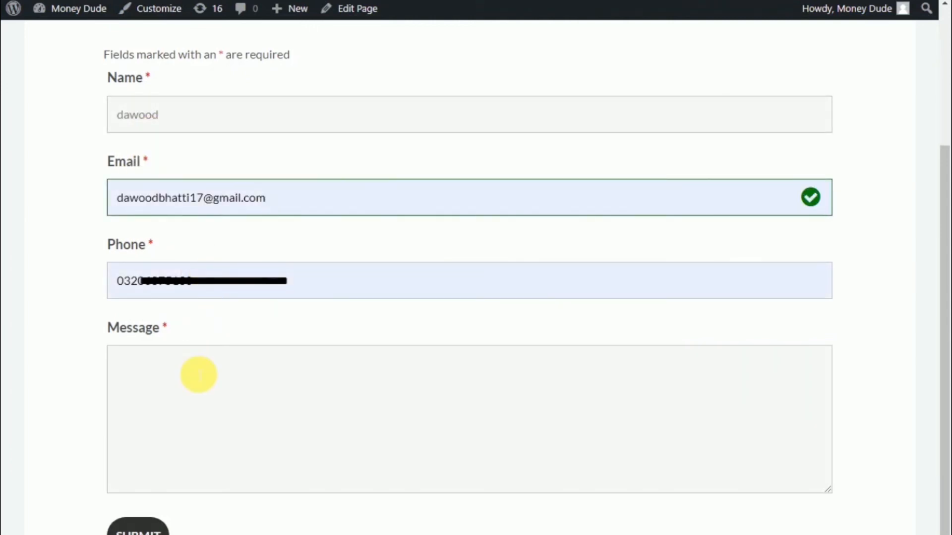
pyautogui.write('d')
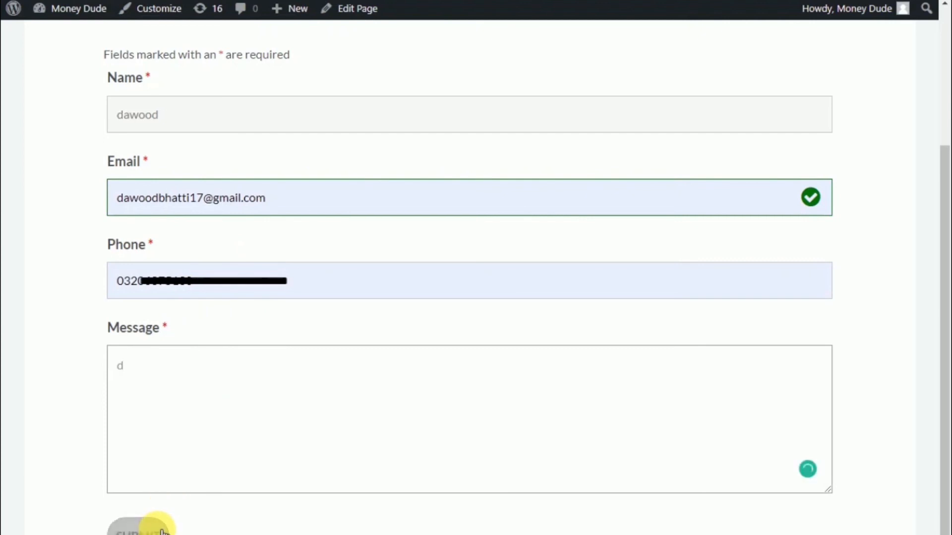
pyautogui.click(141, 525)
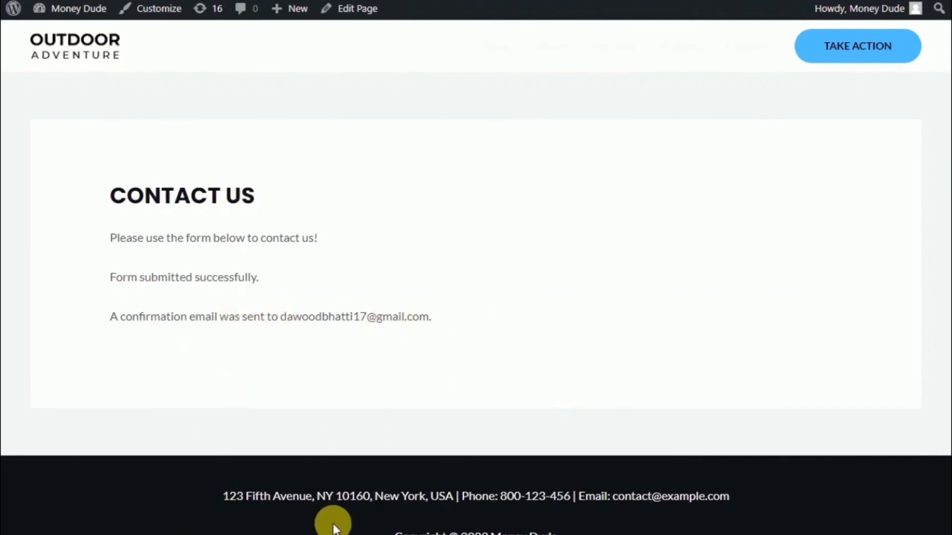
pyautogui.moveTo(339, 486)
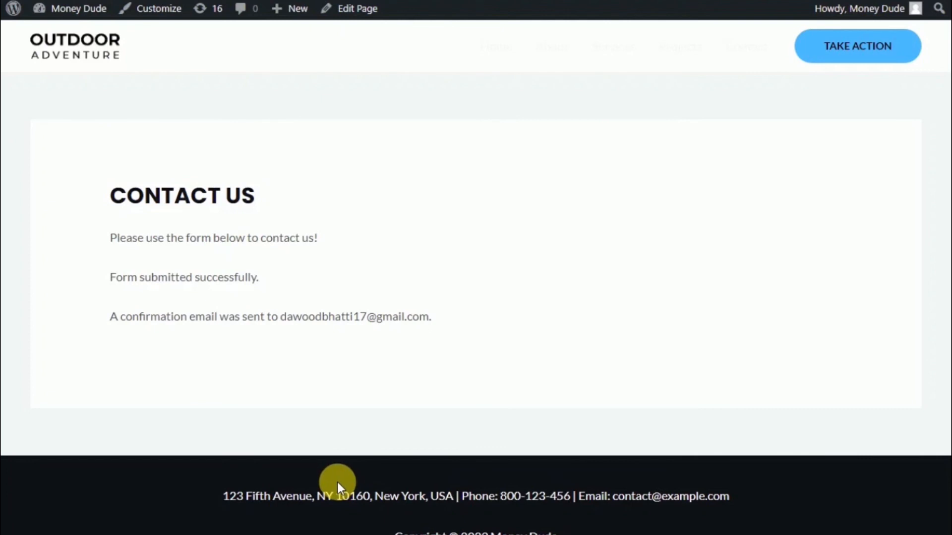